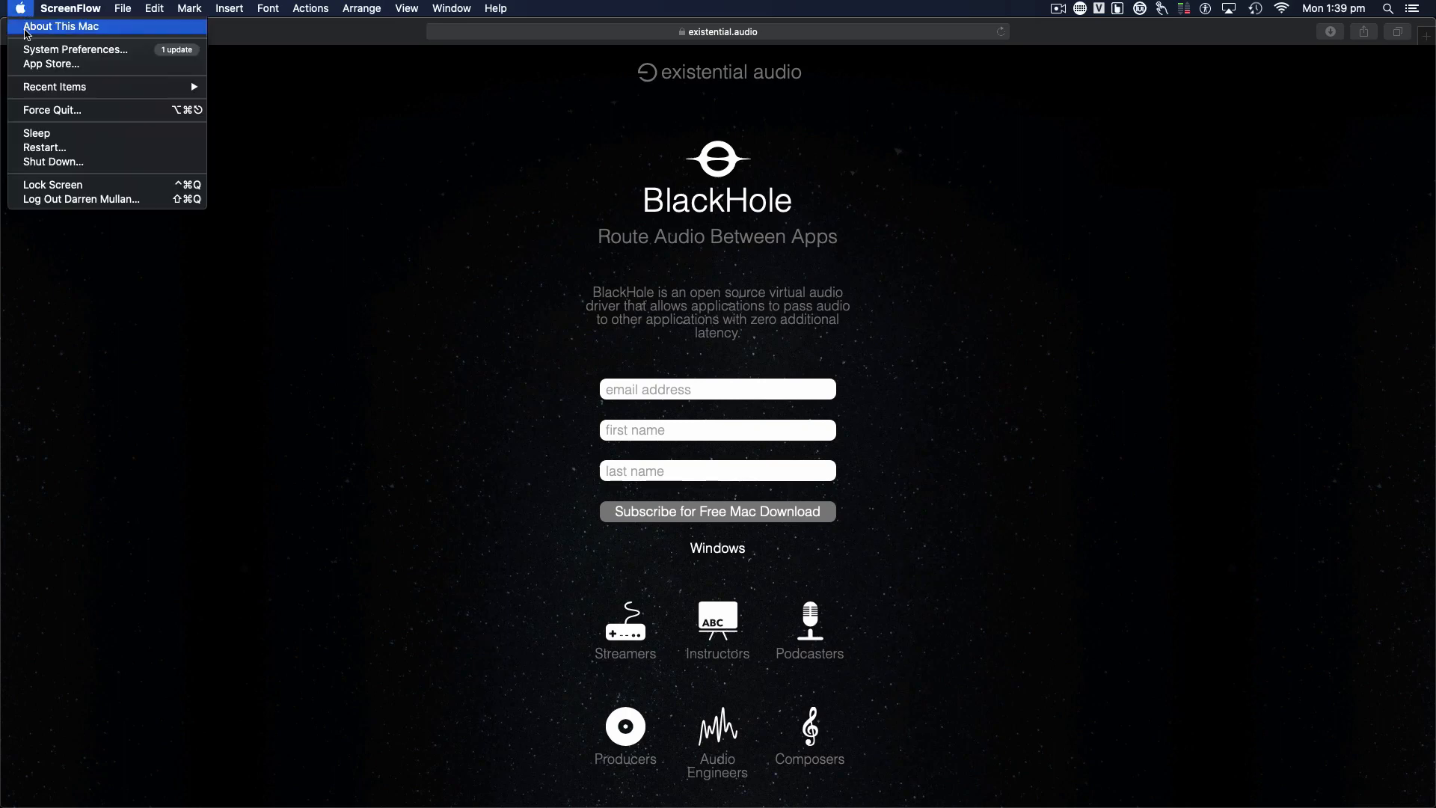
- Show About This Mac with the macOS Catalina 10.15.7 overview
{"action": "left_click", "coordinate": [61, 25]}
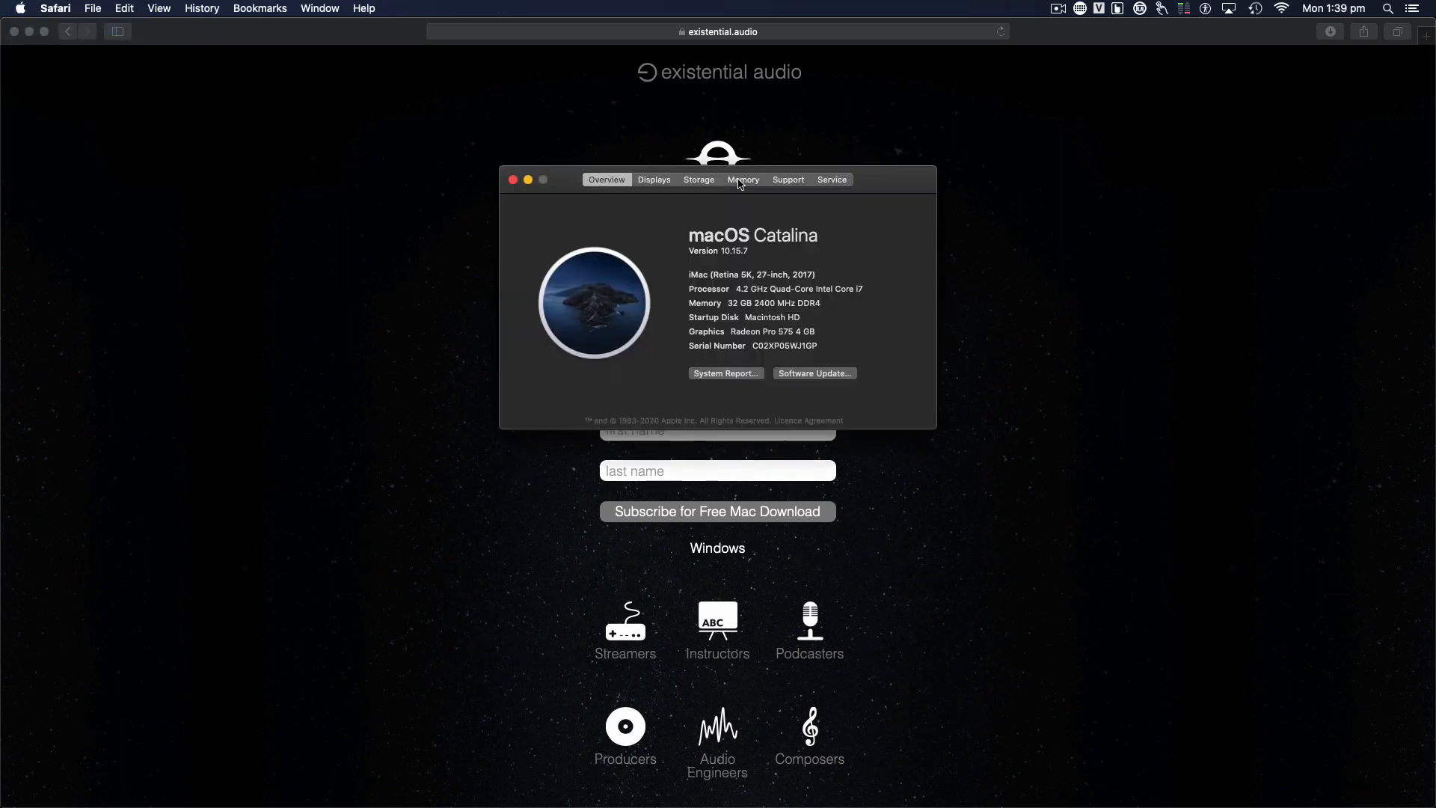
{"action": "mouse_move", "coordinate": [605, 207]}
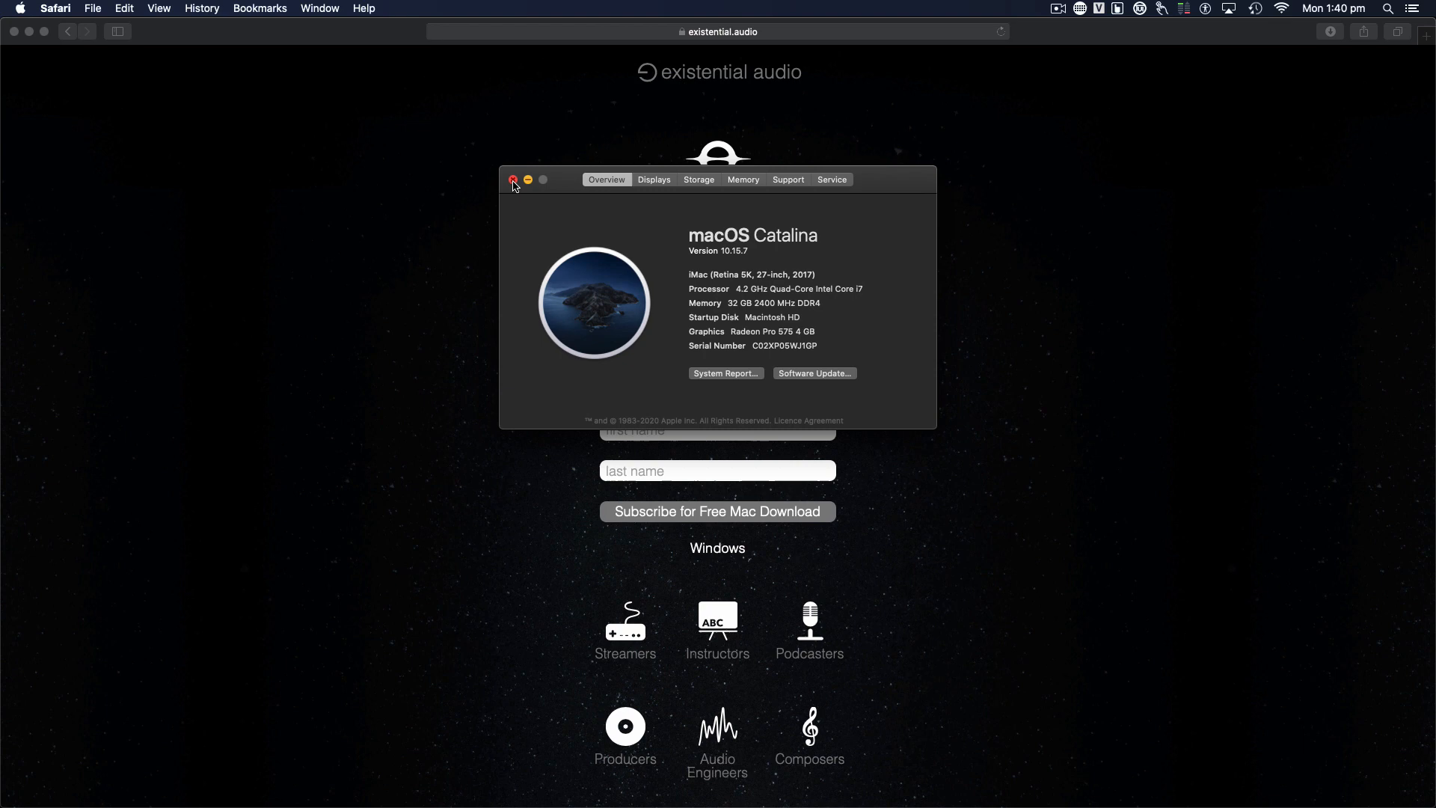
- Close About This Mac and activate the email field on the BlackHole download page
{"action": "left_click", "coordinate": [513, 180]}
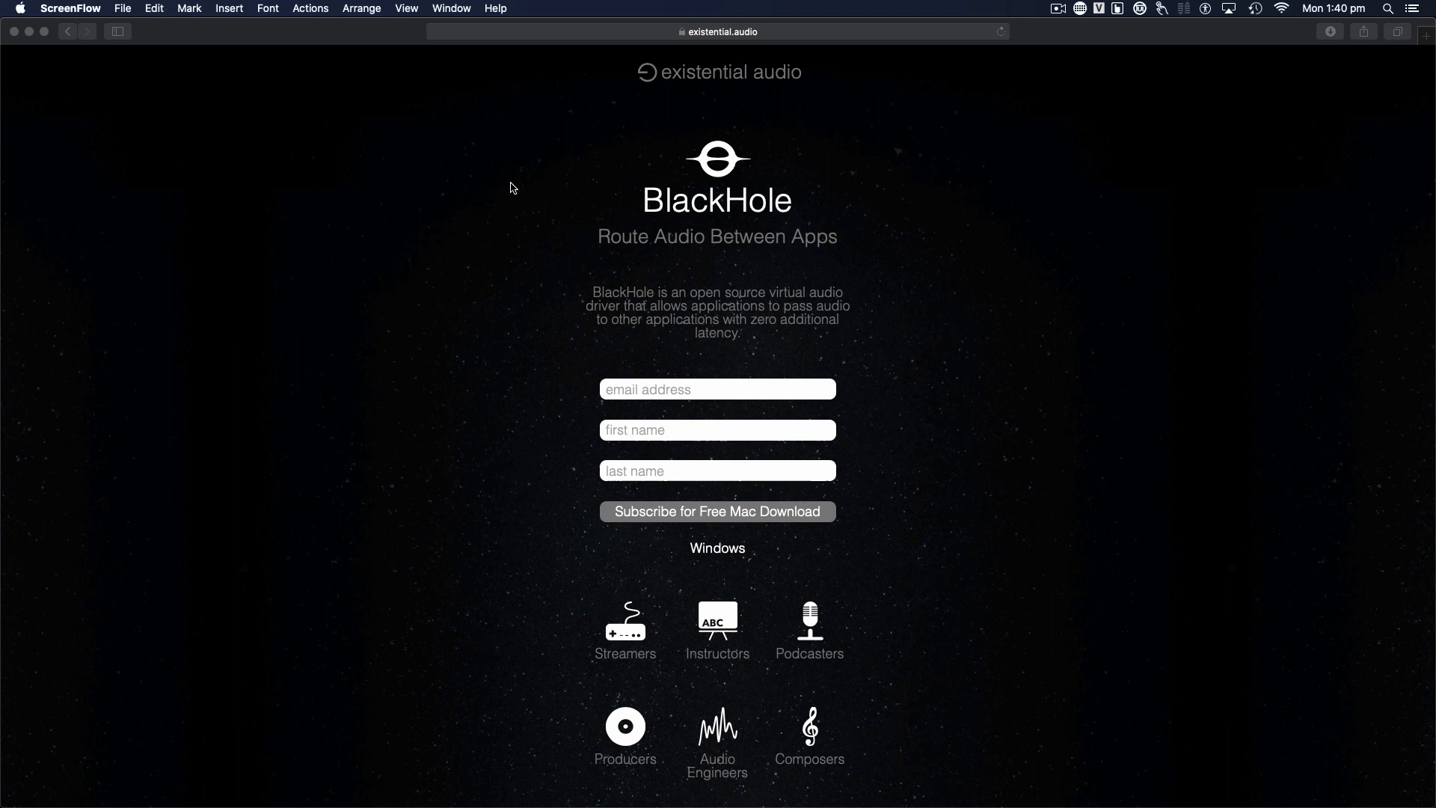
{"action": "mouse_move", "coordinate": [705, 386]}
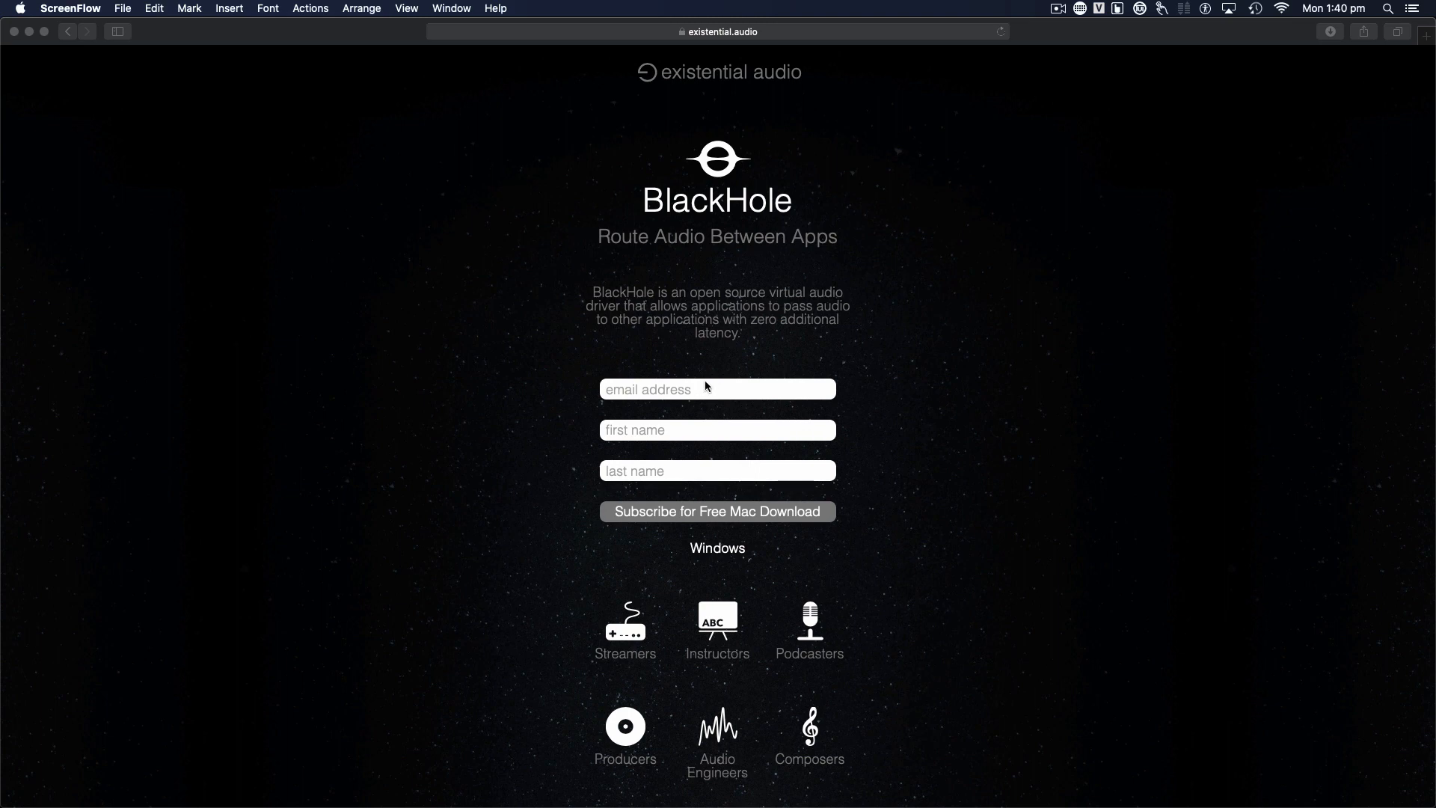
{"action": "left_click", "coordinate": [717, 389]}
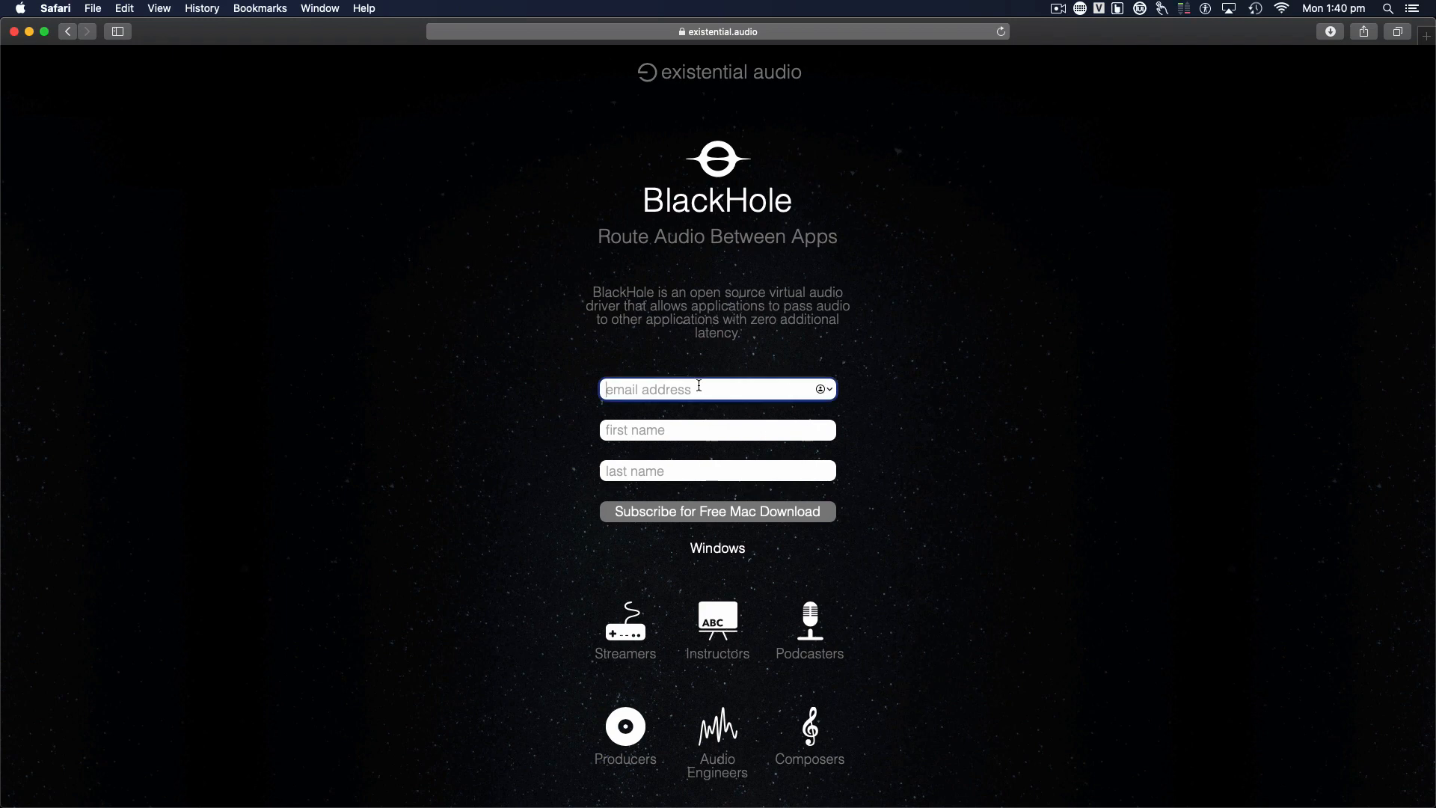
{"action": "mouse_move", "coordinate": [179, 34]}
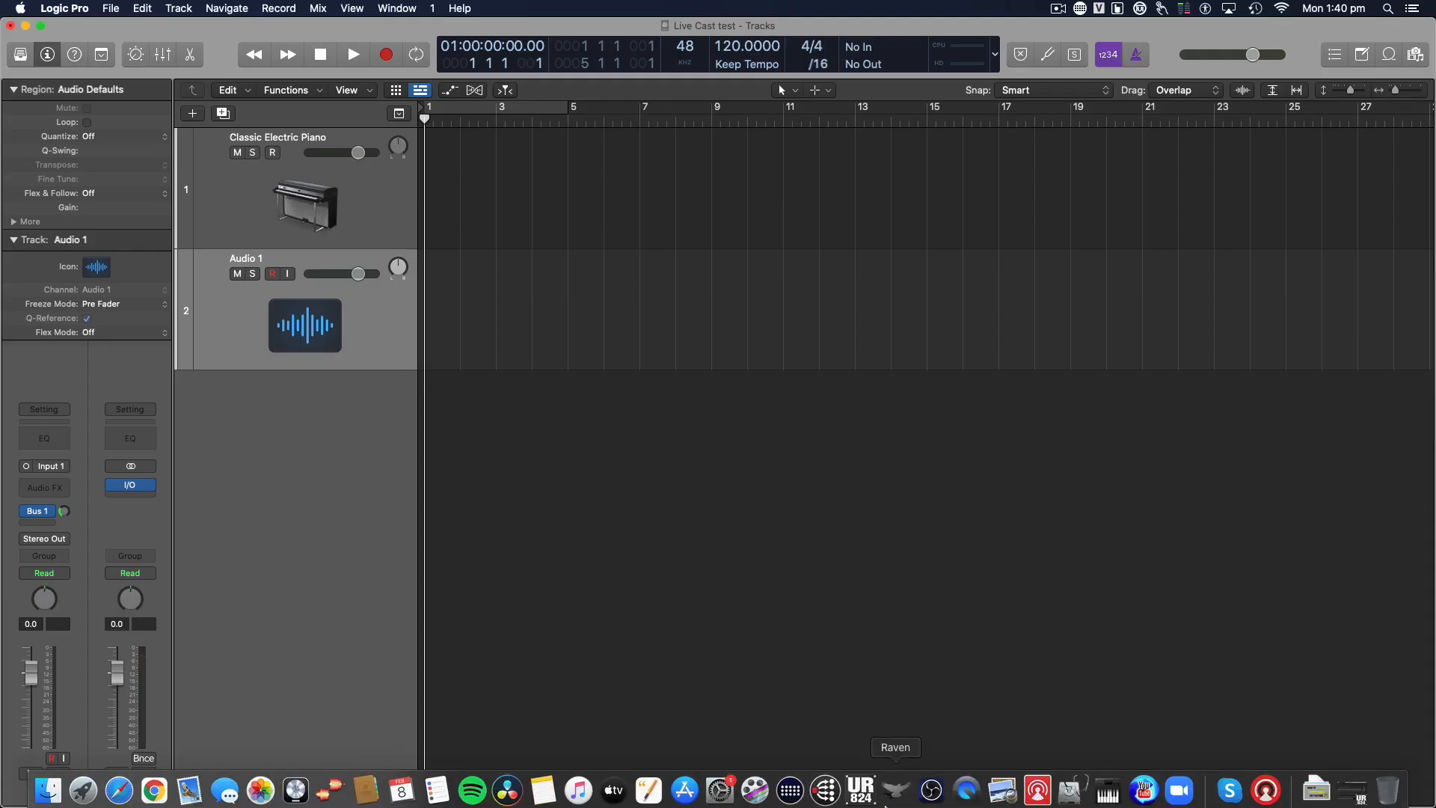
- View the BlackHole 2ch device in Audio MIDI Setup and bring up the add-device menu
{"action": "left_click", "coordinate": [1107, 785]}
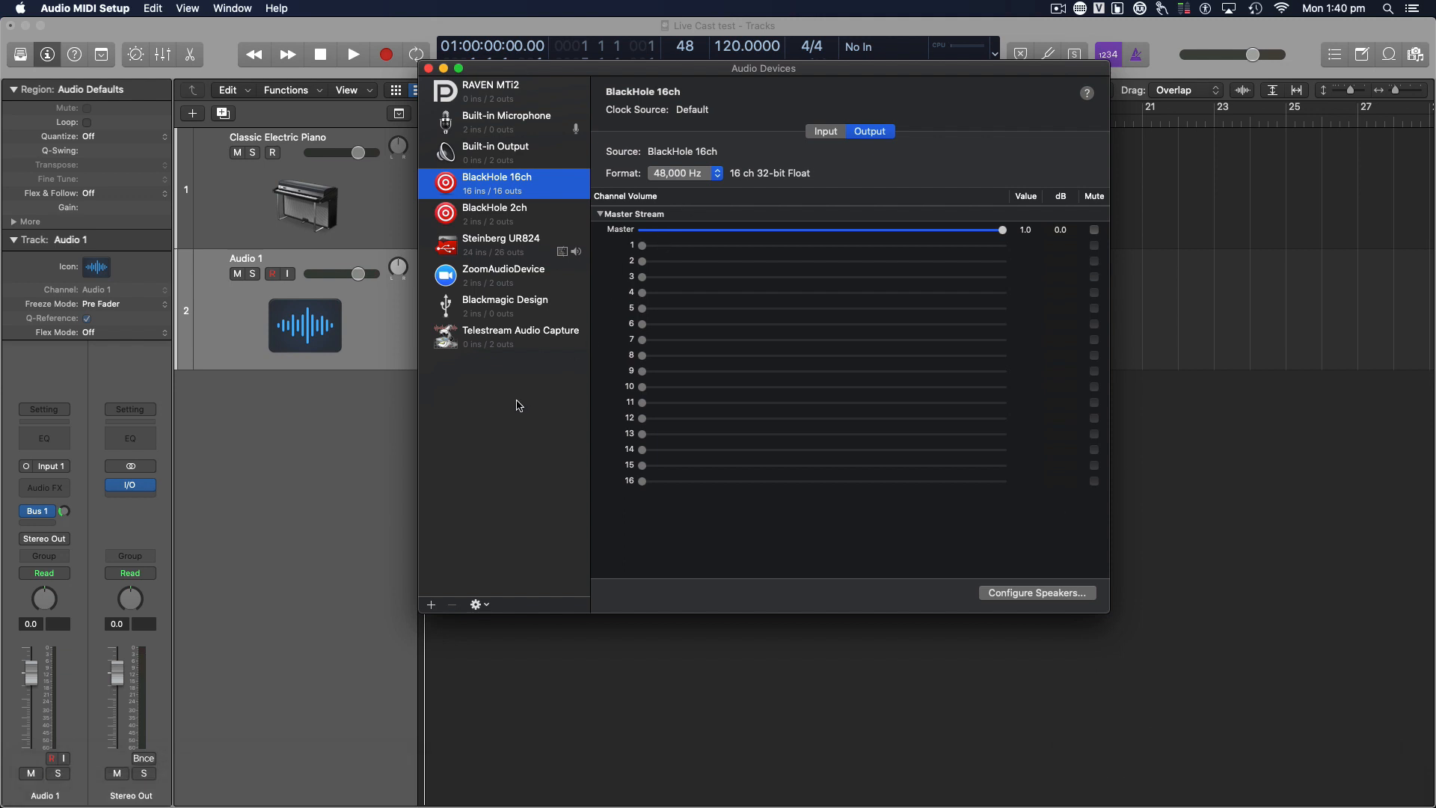
{"action": "left_click", "coordinate": [495, 214]}
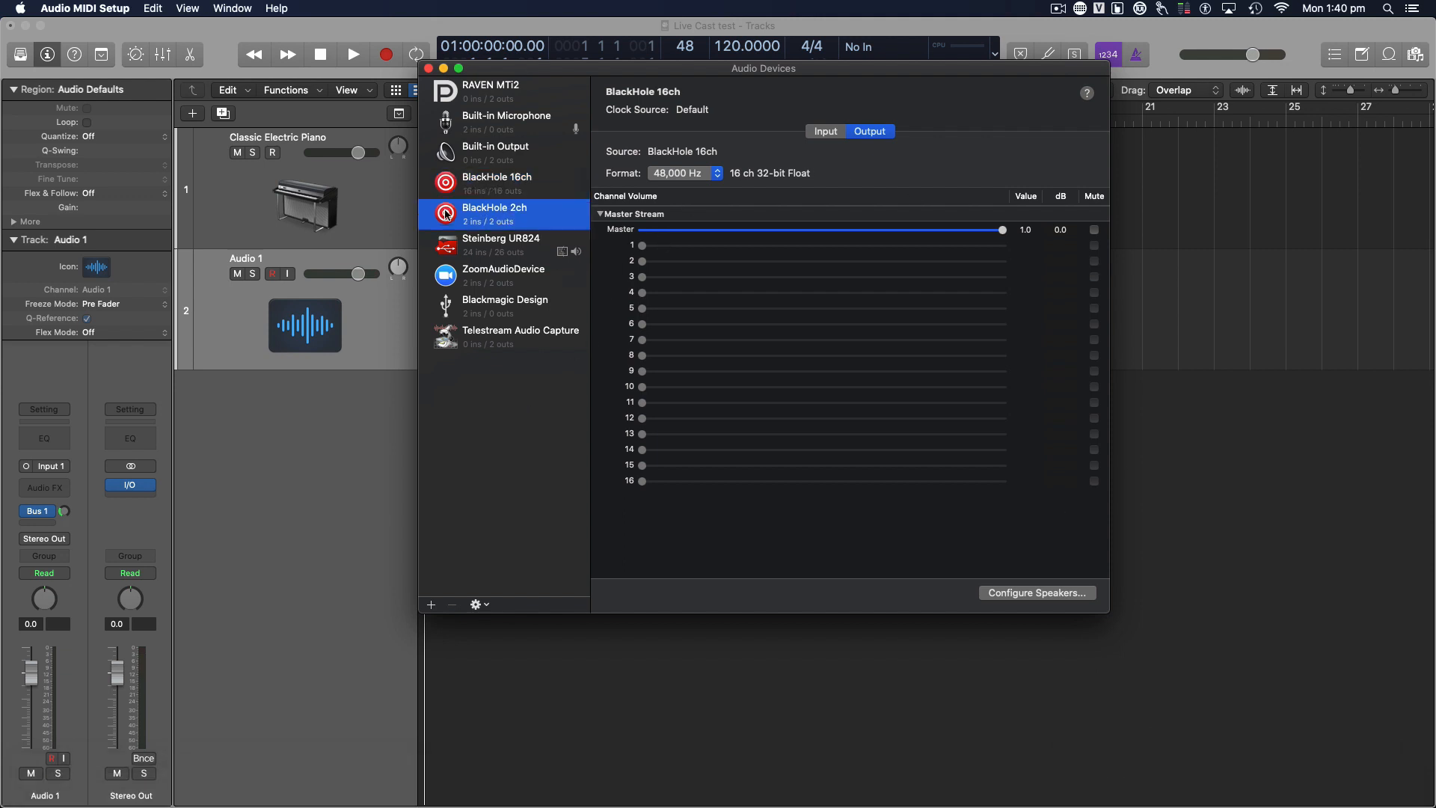
{"action": "left_click", "coordinate": [495, 214]}
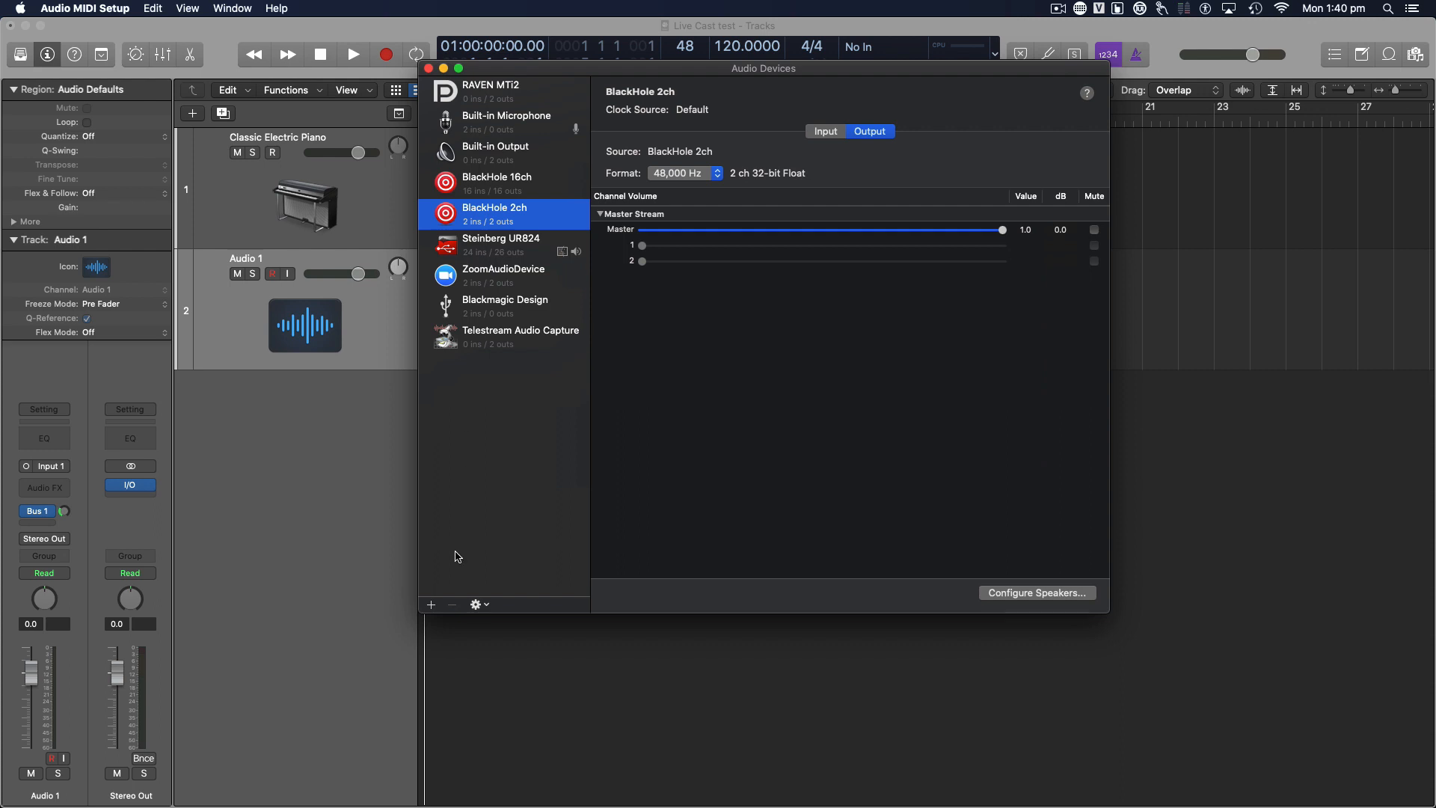
{"action": "left_click", "coordinate": [475, 603]}
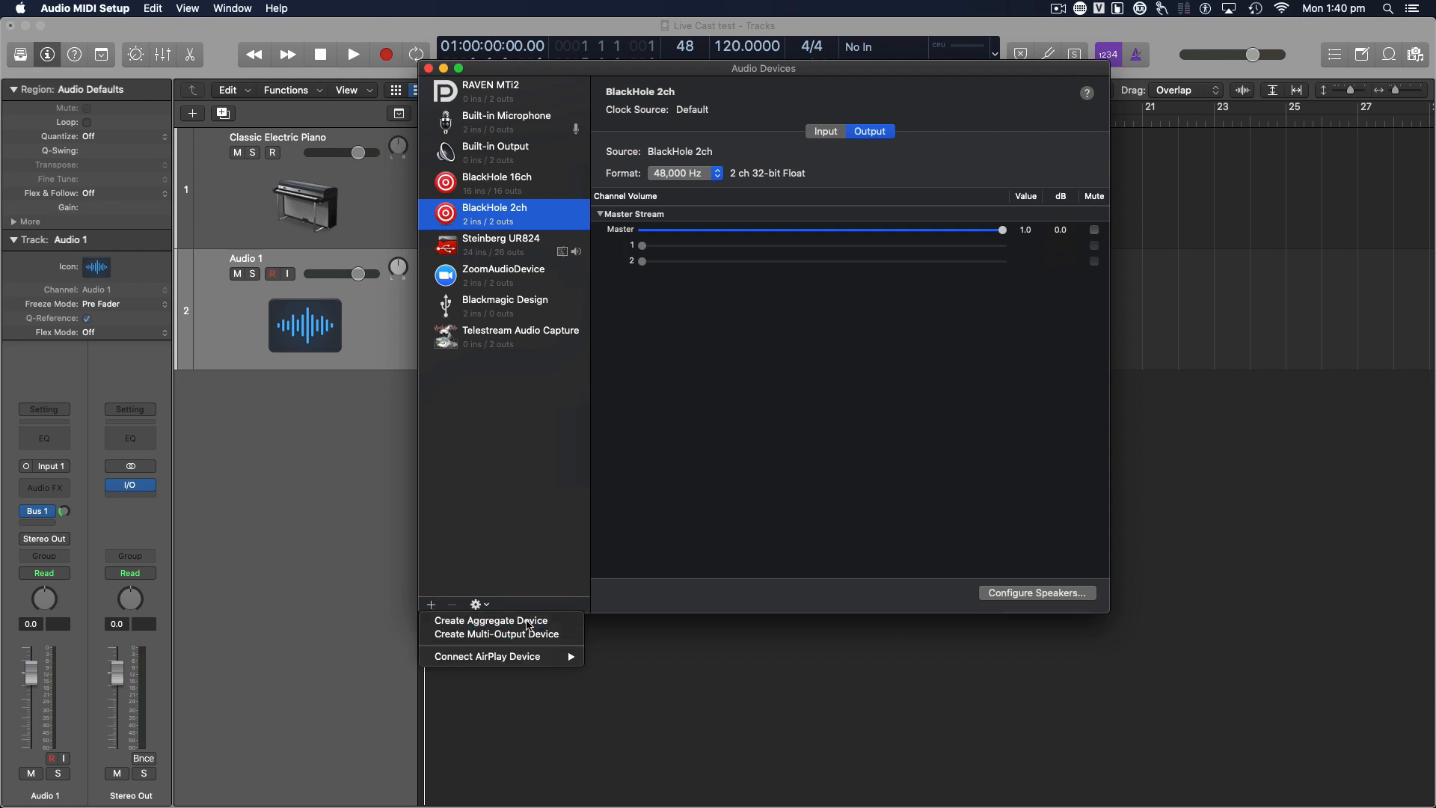
- Create aggregate device Logic Live with BlackHole 2ch and Steinberg UR824, clocked from BlackHole 2ch
{"action": "left_click", "coordinate": [491, 619]}
{"action": "type", "text": "Logic Live"}
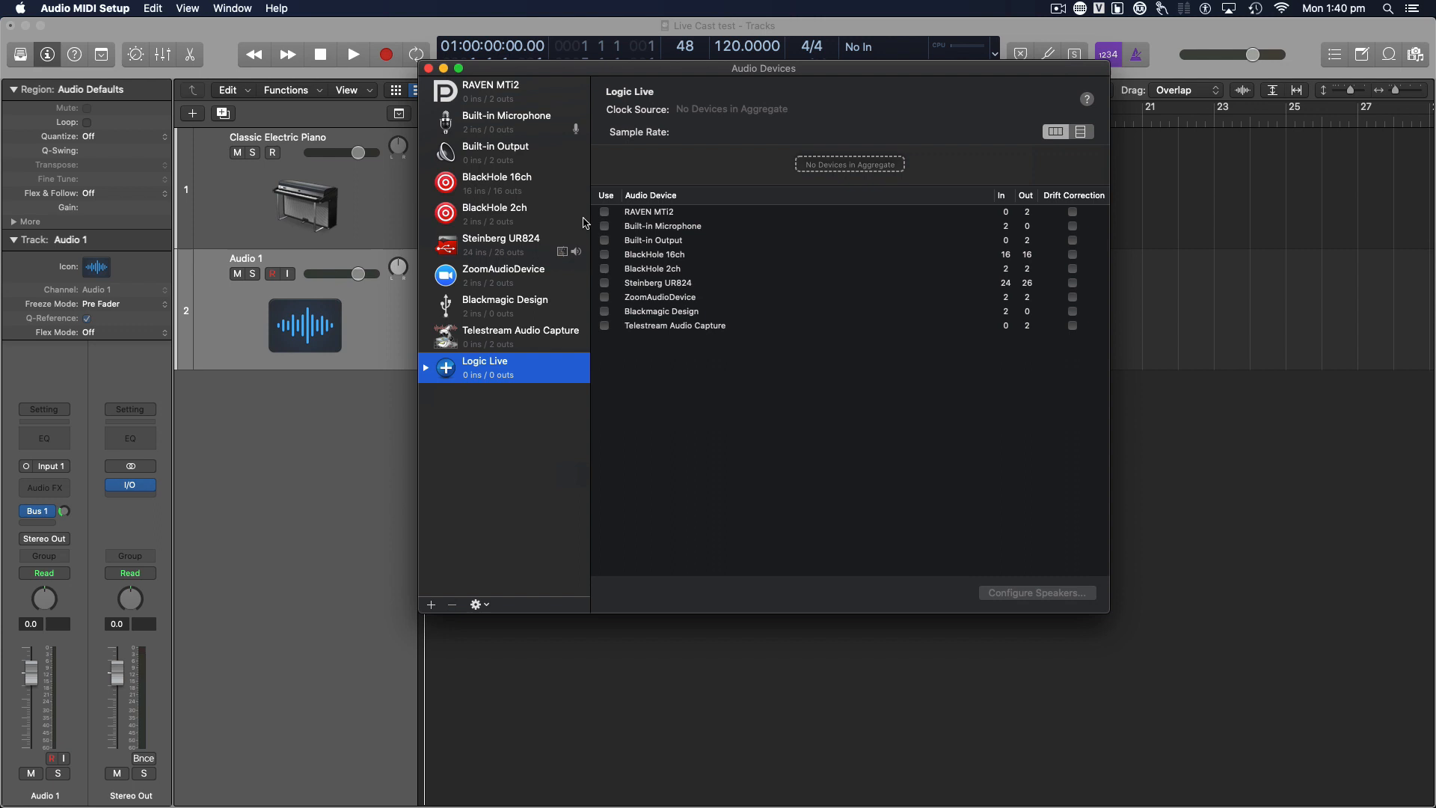
{"action": "left_click", "coordinate": [604, 268]}
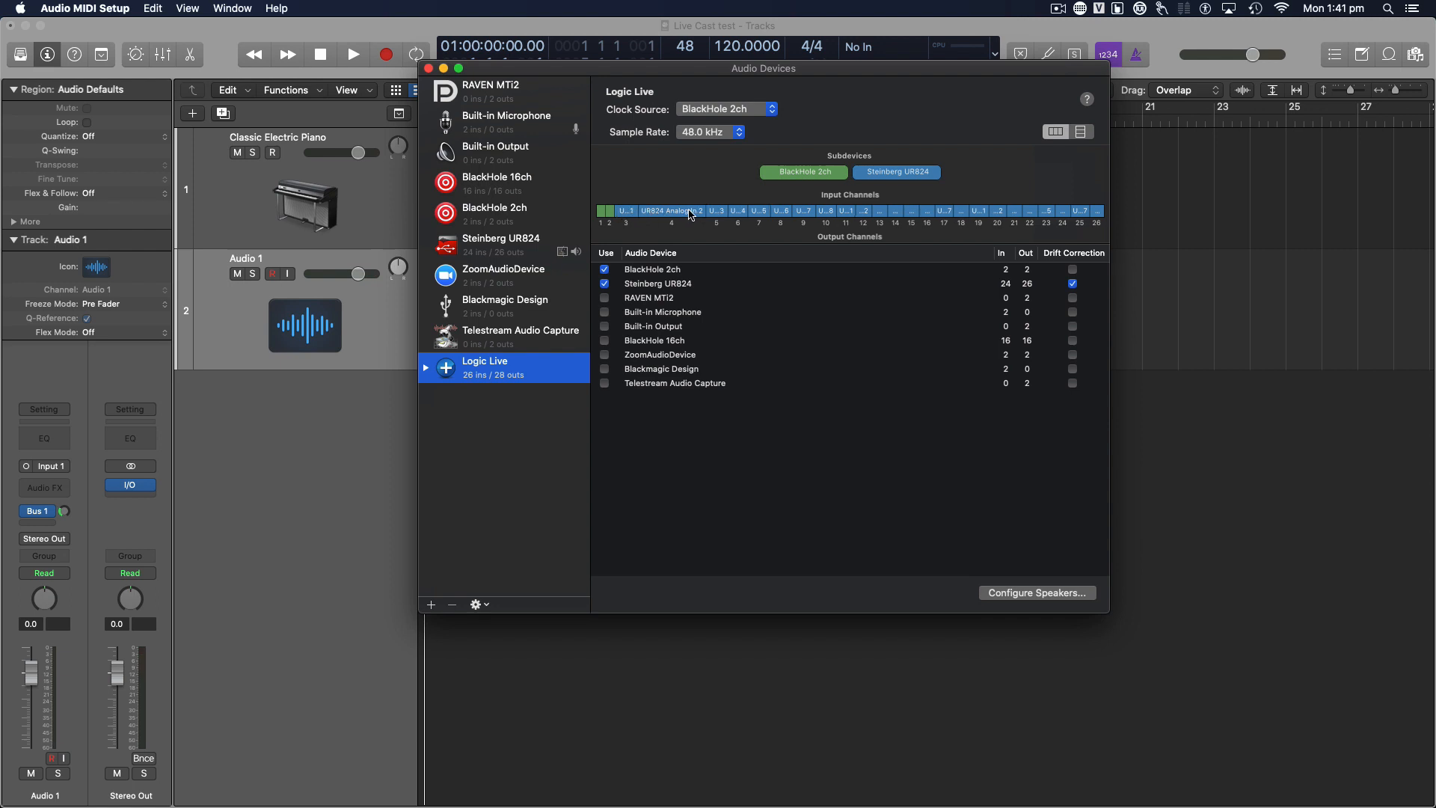
{"action": "mouse_move", "coordinate": [630, 212]}
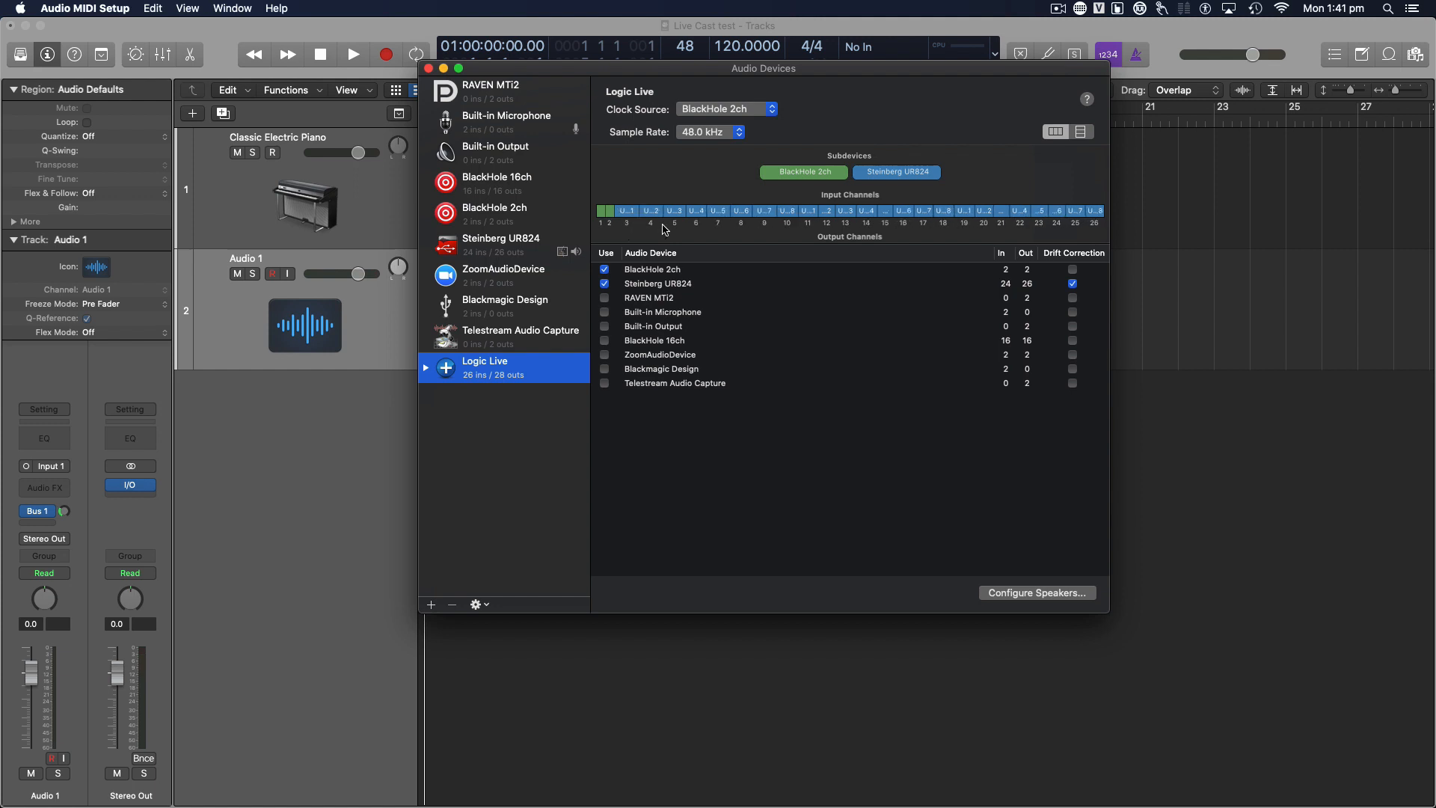
{"action": "mouse_move", "coordinate": [1035, 464]}
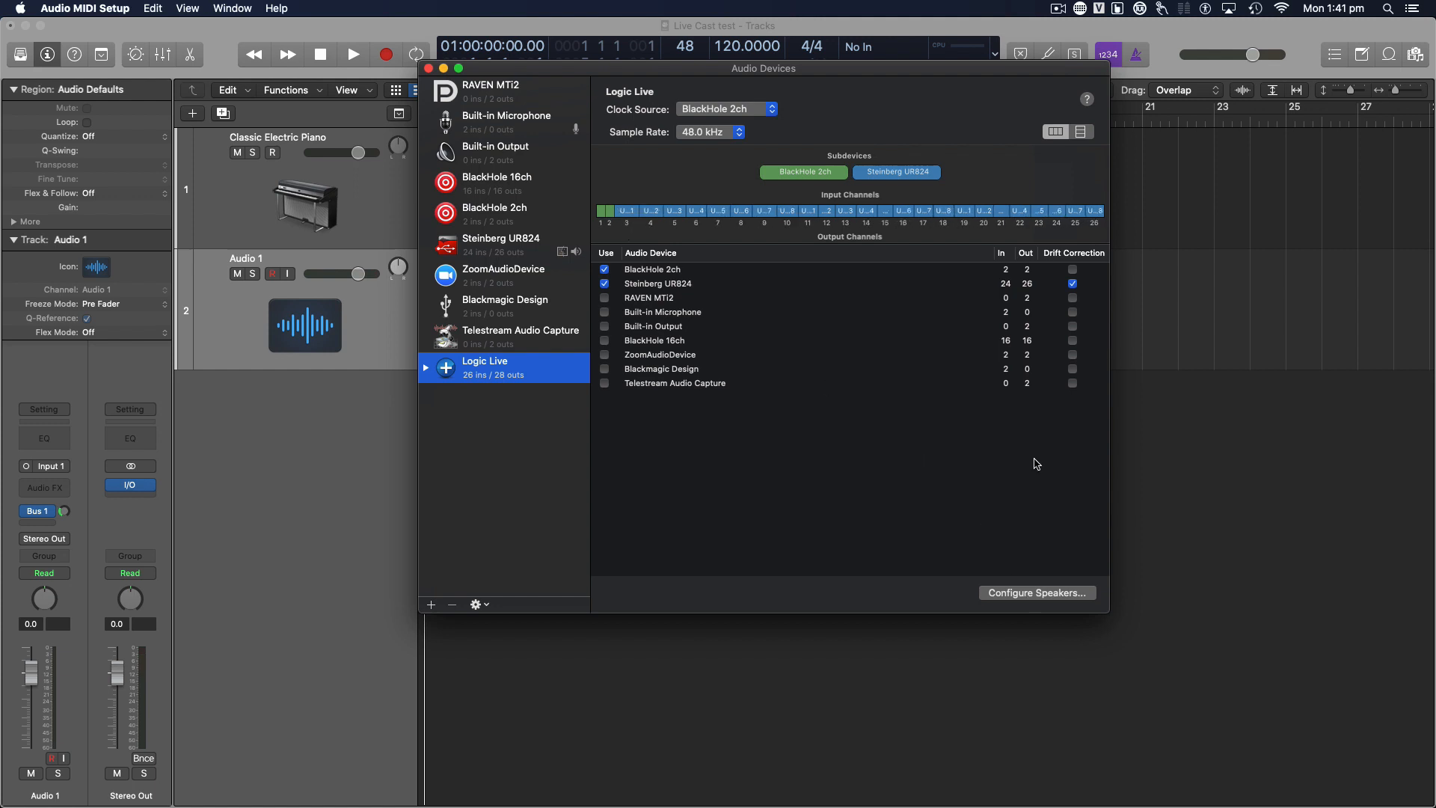
- Close Audio MIDI Setup and go to Logic Pro's audio device preferences
{"action": "left_click", "coordinate": [428, 67]}
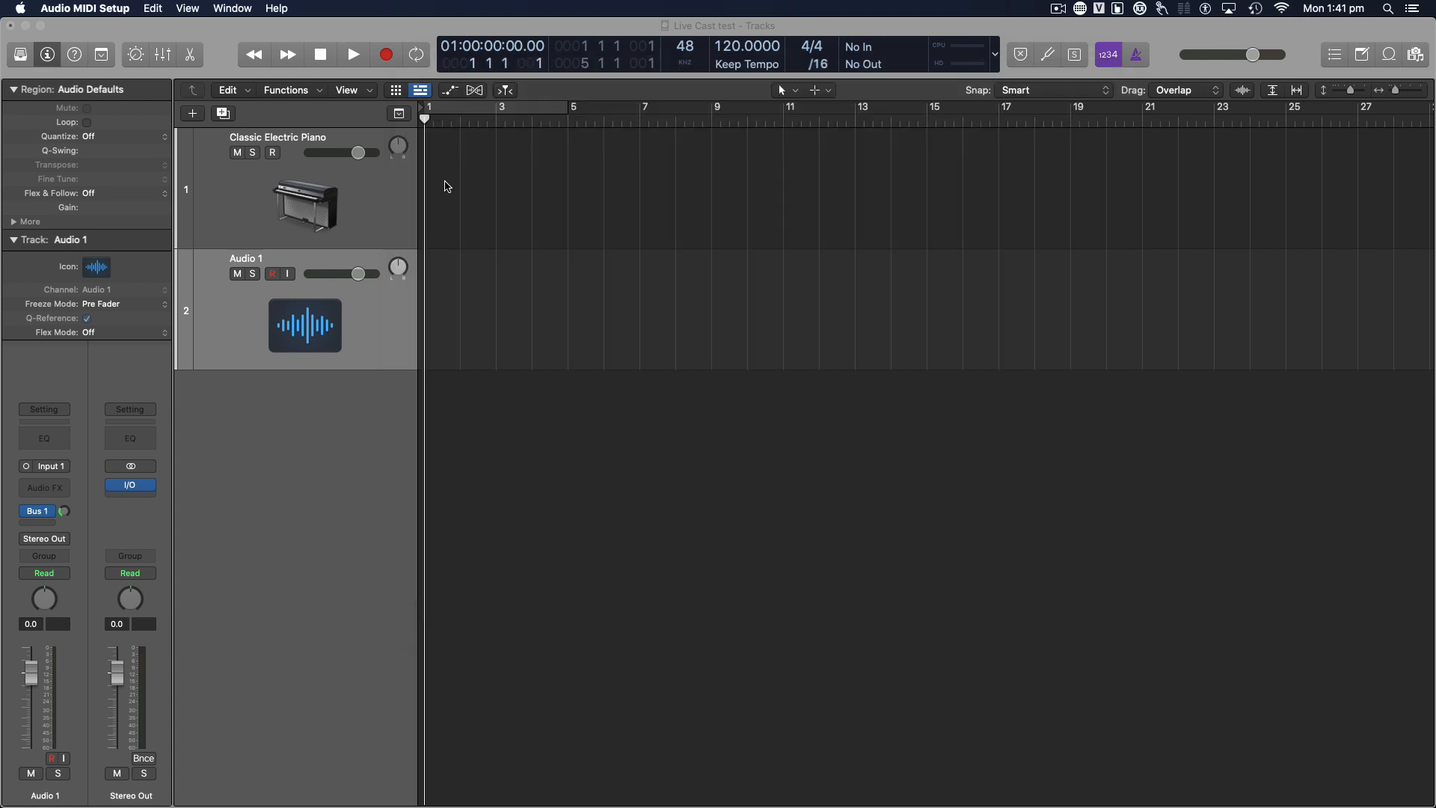
{"action": "left_click", "coordinate": [303, 190]}
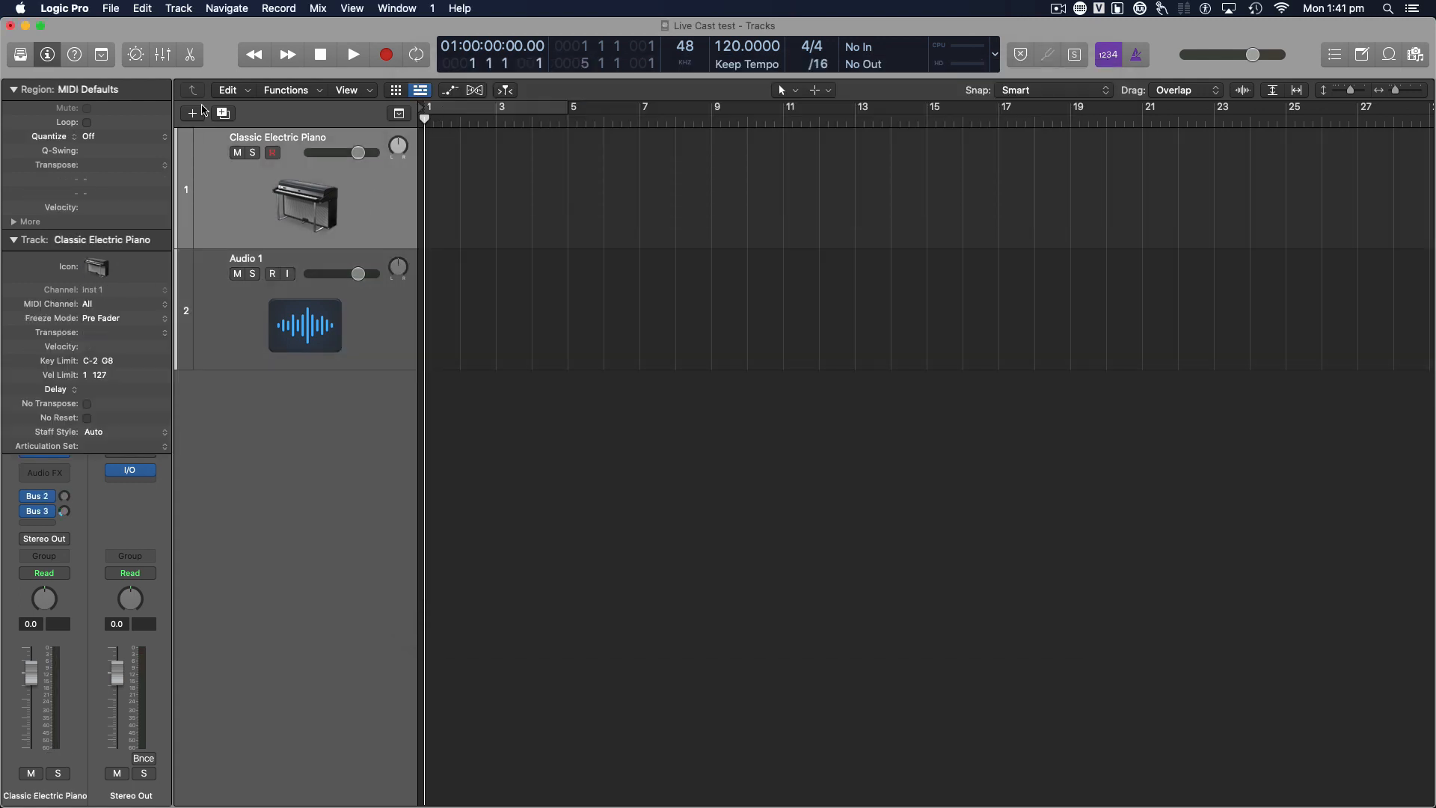
{"action": "left_click", "coordinate": [63, 9]}
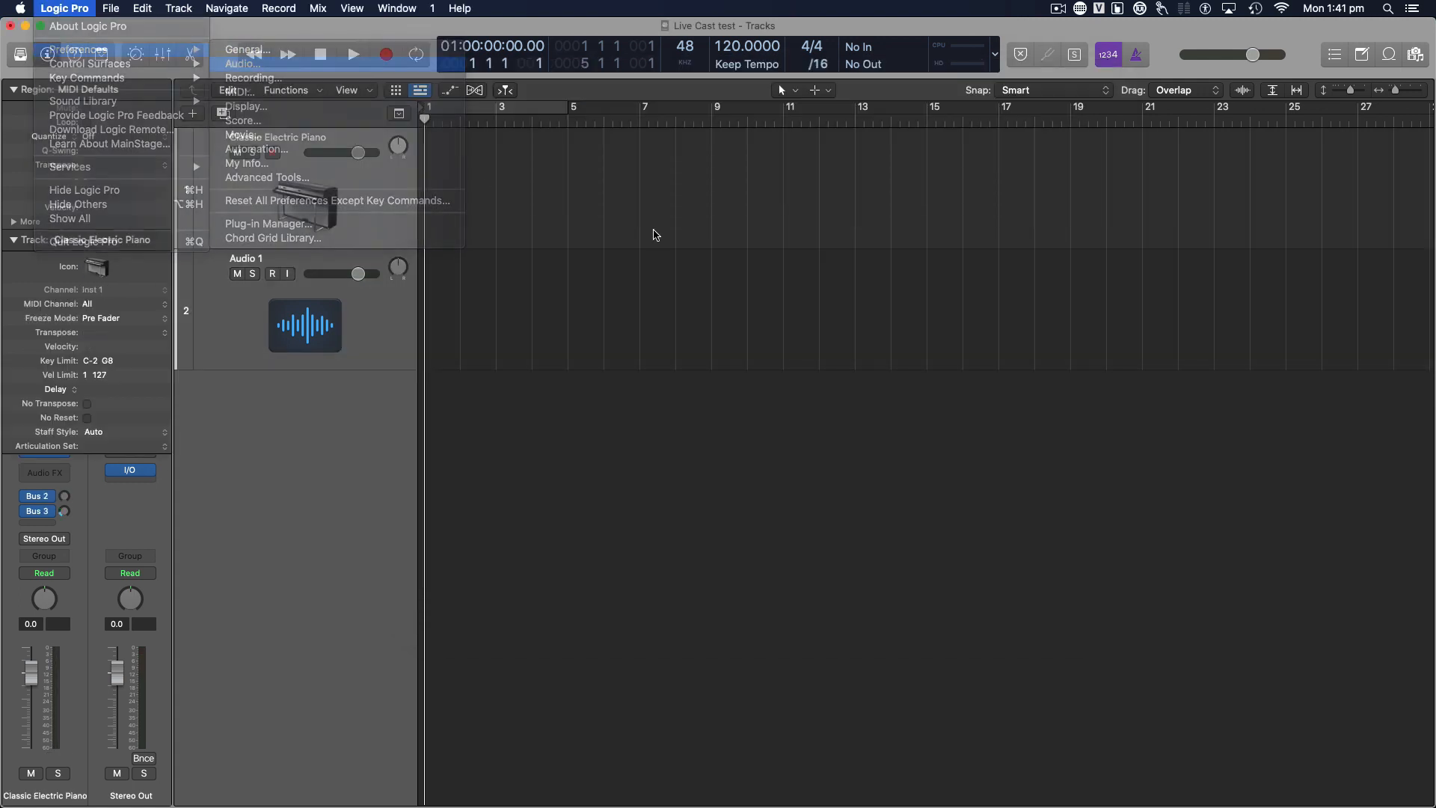
{"action": "left_click", "coordinate": [242, 63]}
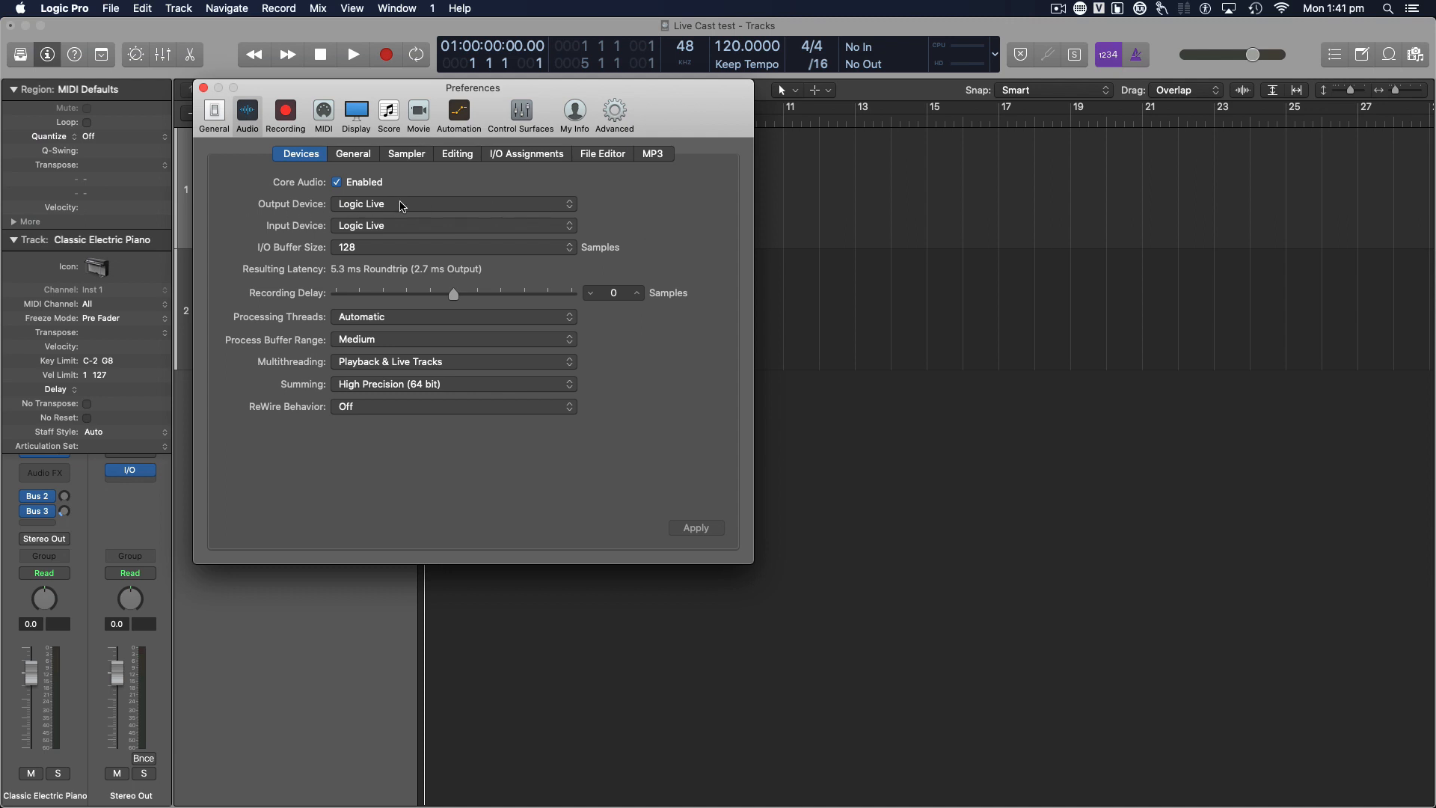
{"action": "mouse_move", "coordinate": [500, 226]}
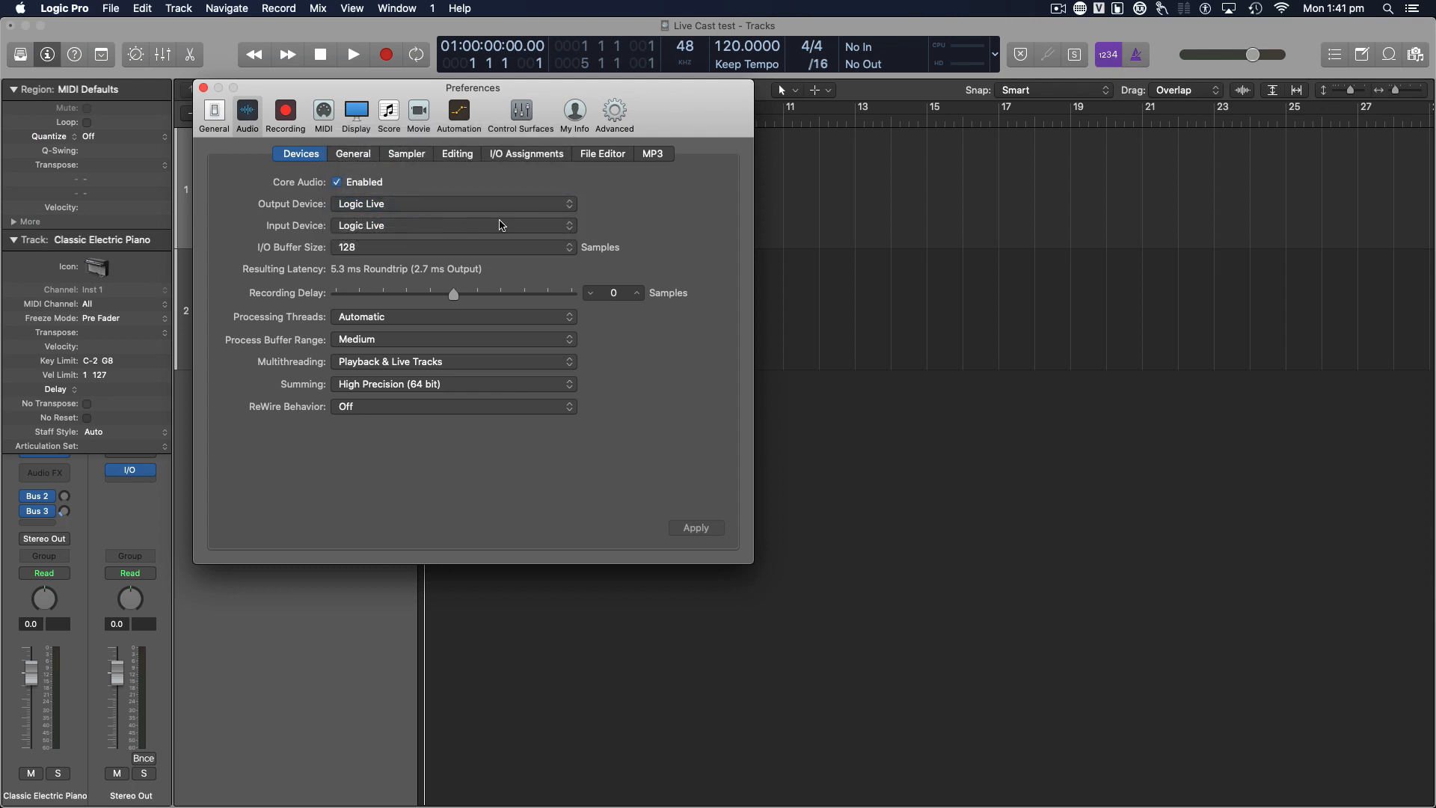
- Set input device to Steinberg UR824 with output on Logic Live and apply
{"action": "left_click", "coordinate": [452, 204]}
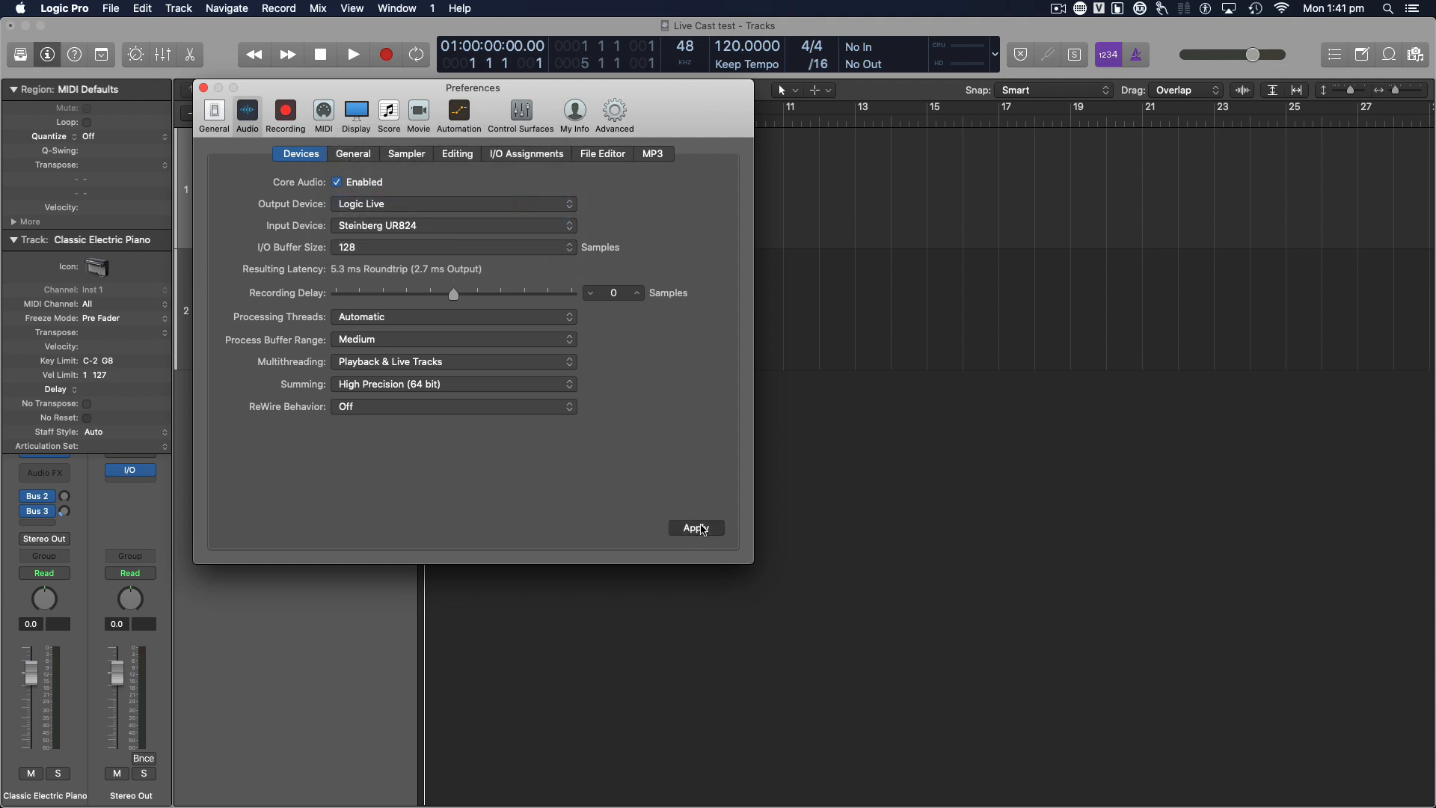
{"action": "left_click", "coordinate": [695, 528]}
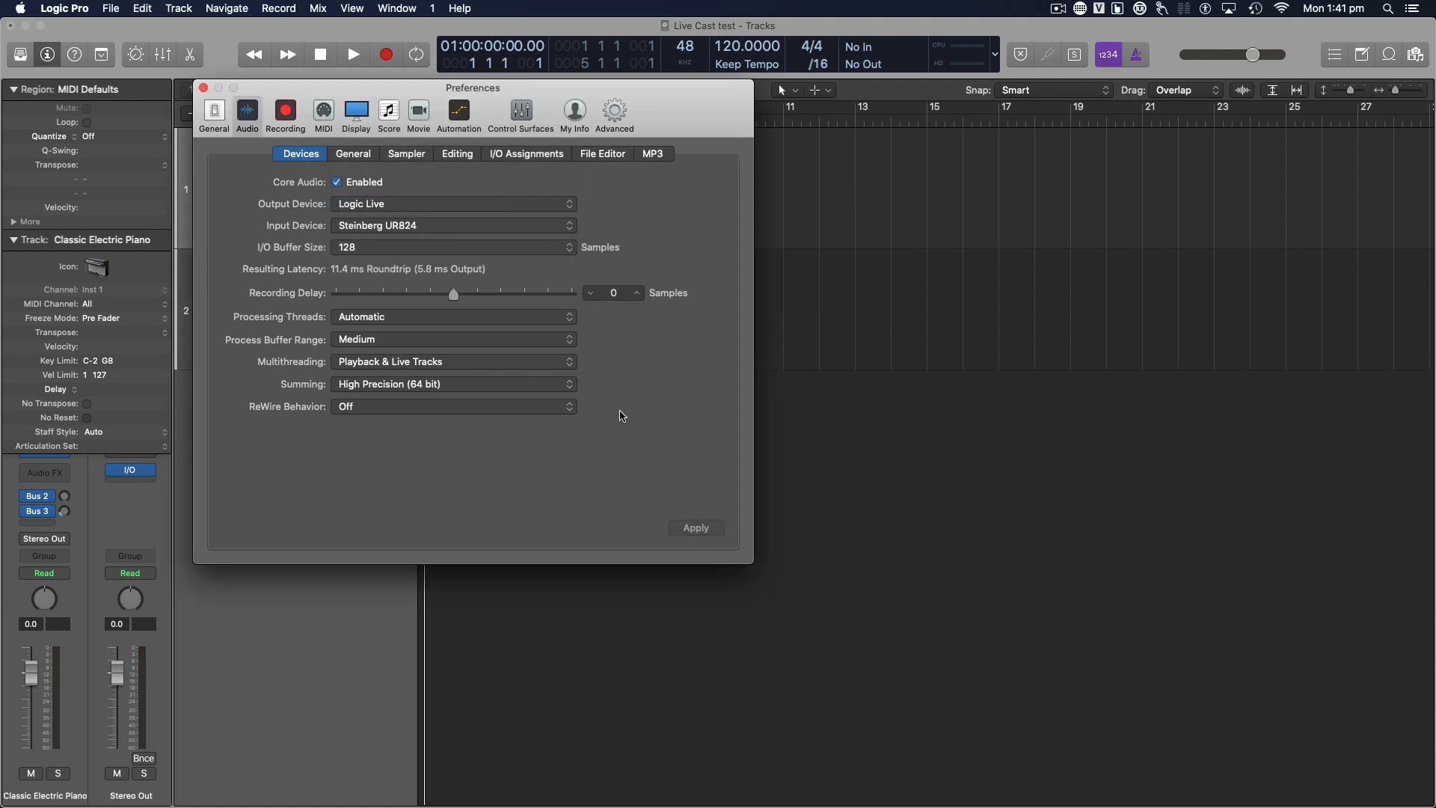
{"action": "mouse_move", "coordinate": [202, 89]}
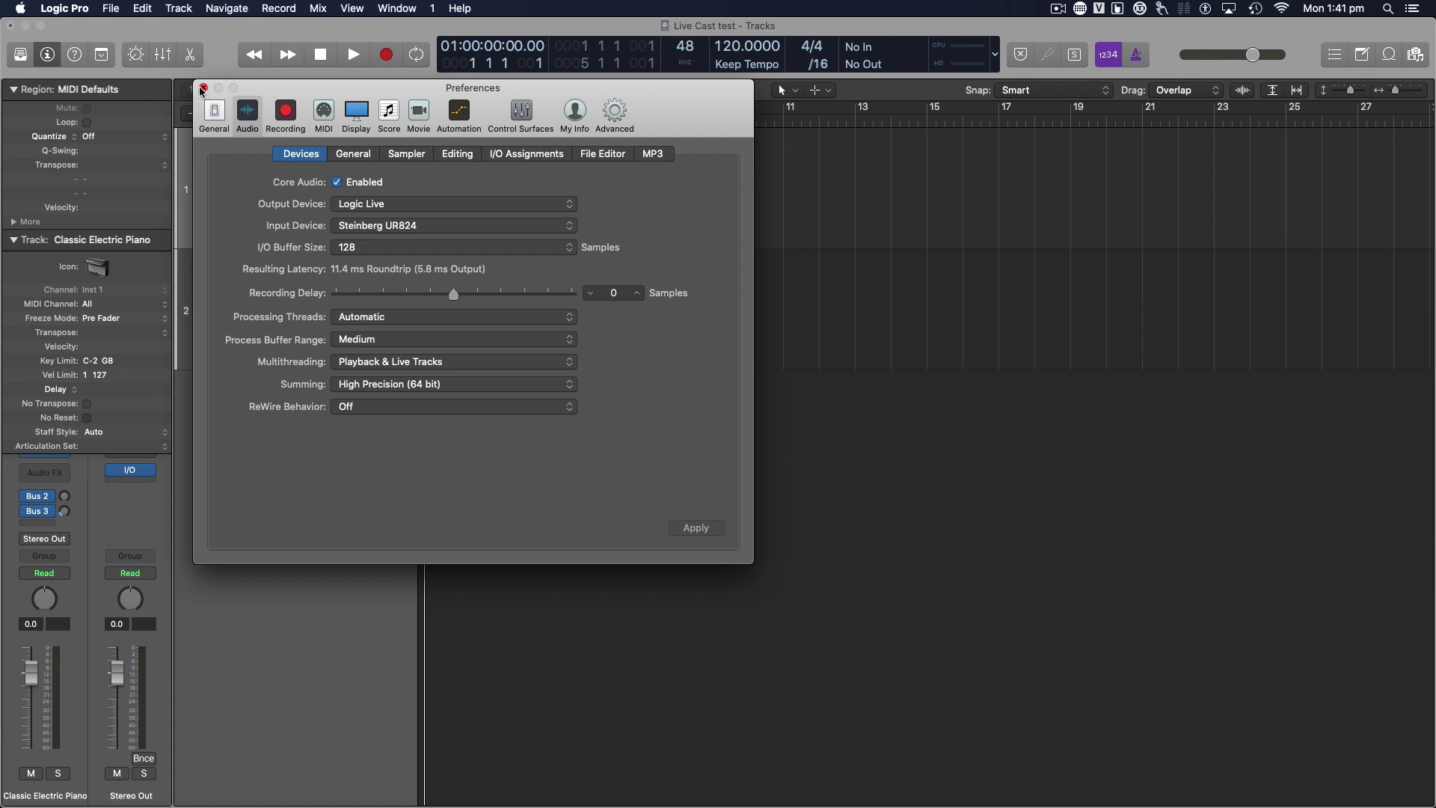
- Close Preferences and toggle Record Enable on the Audio 1 track on and off
{"action": "left_click", "coordinate": [202, 88]}
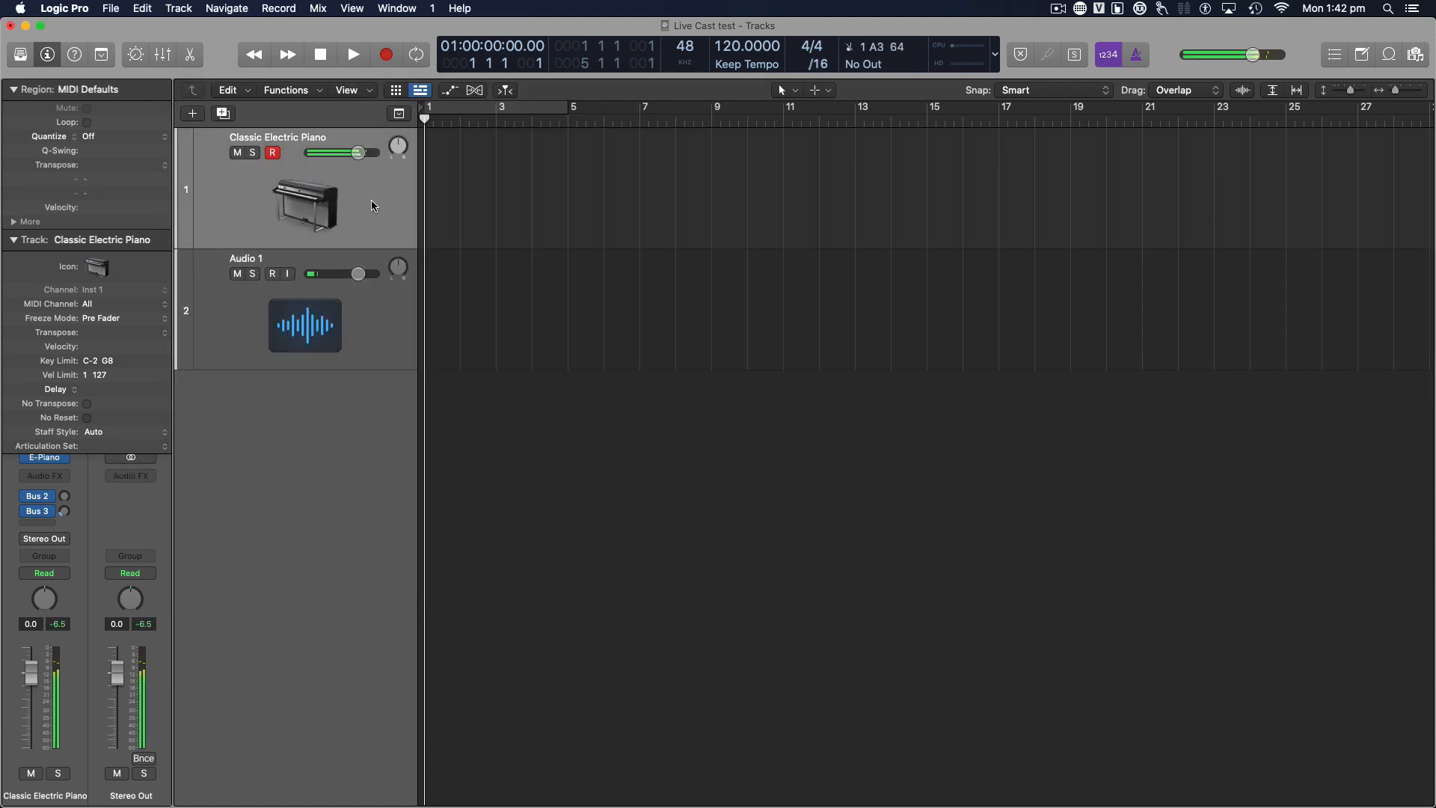
{"action": "left_click", "coordinate": [271, 272]}
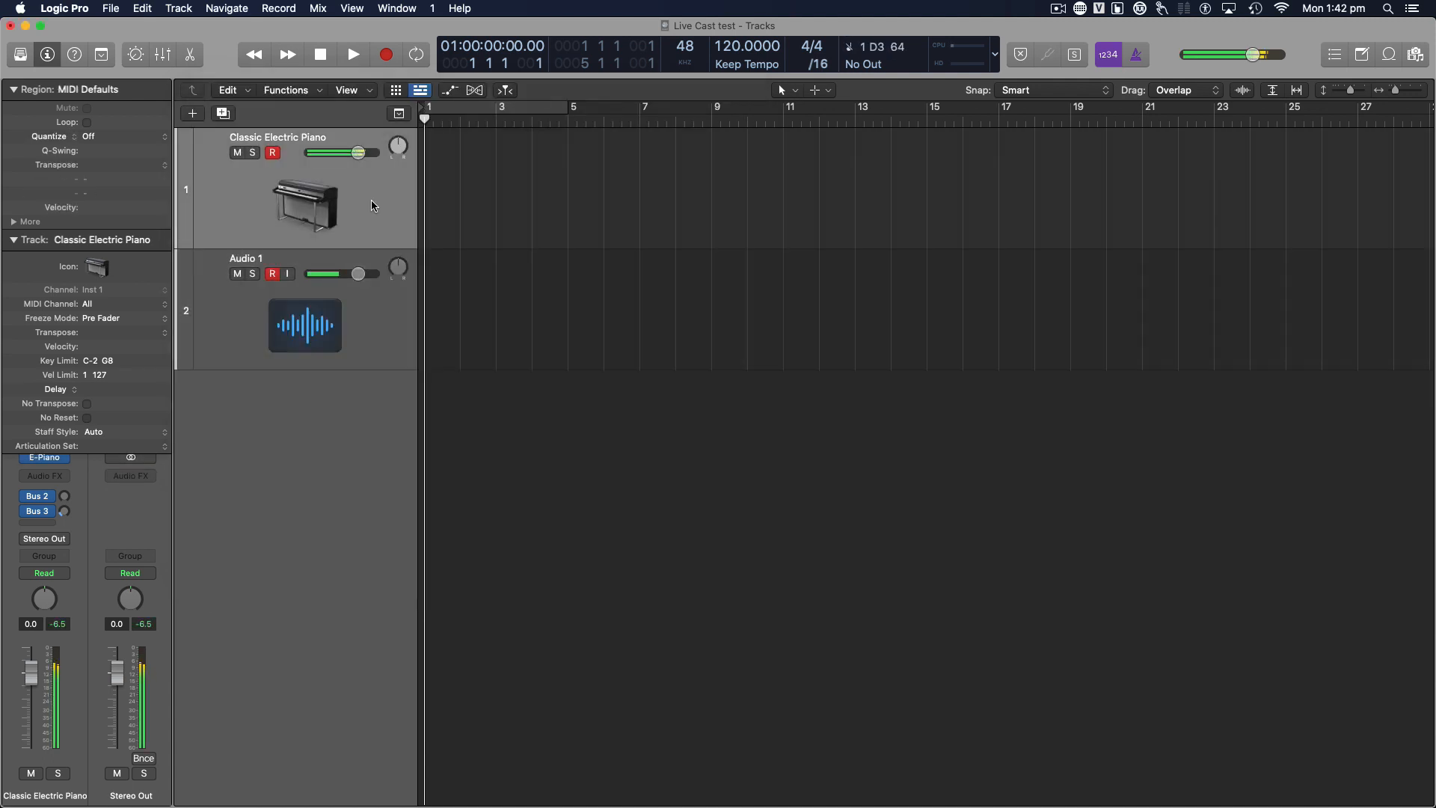
{"action": "left_click", "coordinate": [271, 274]}
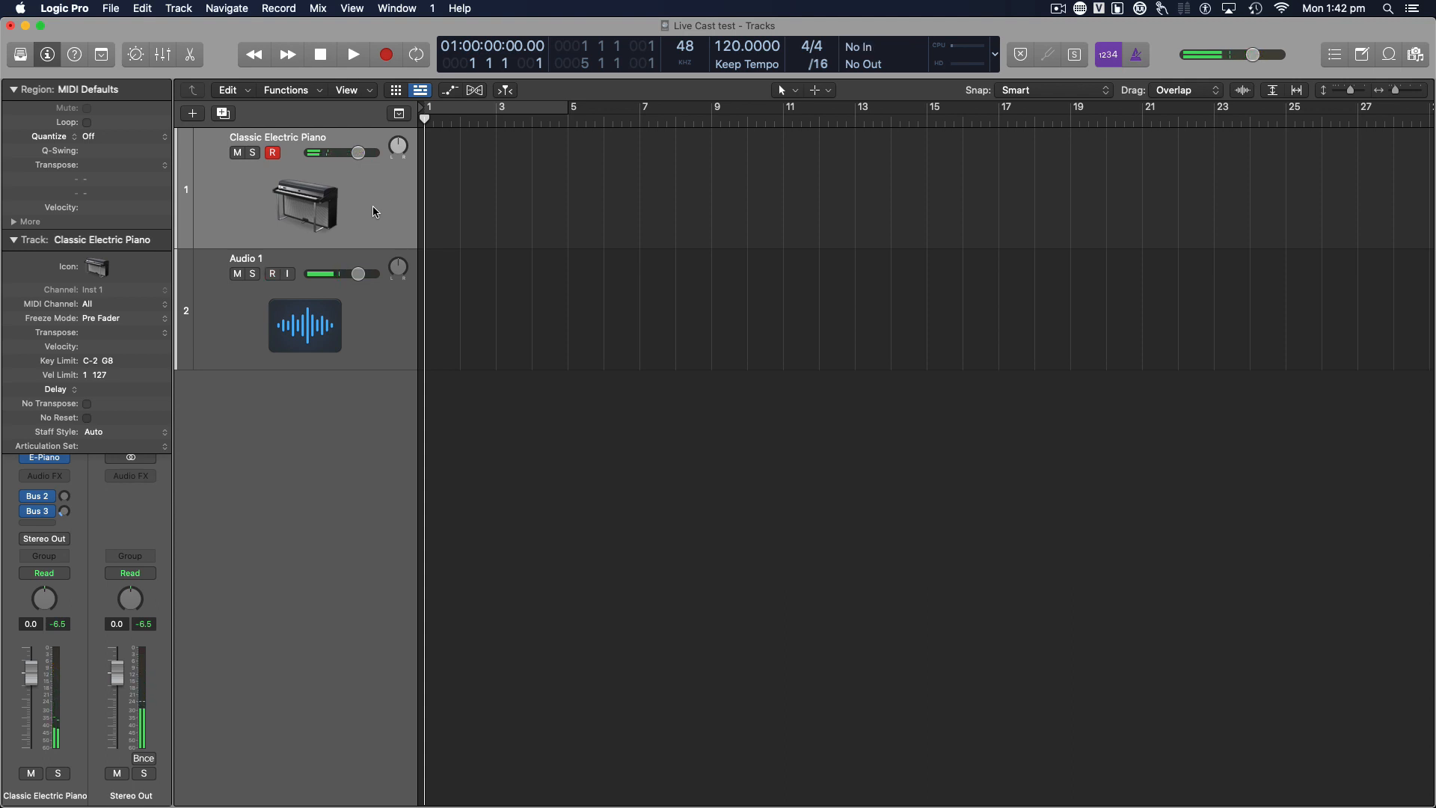
{"action": "left_click", "coordinate": [271, 272]}
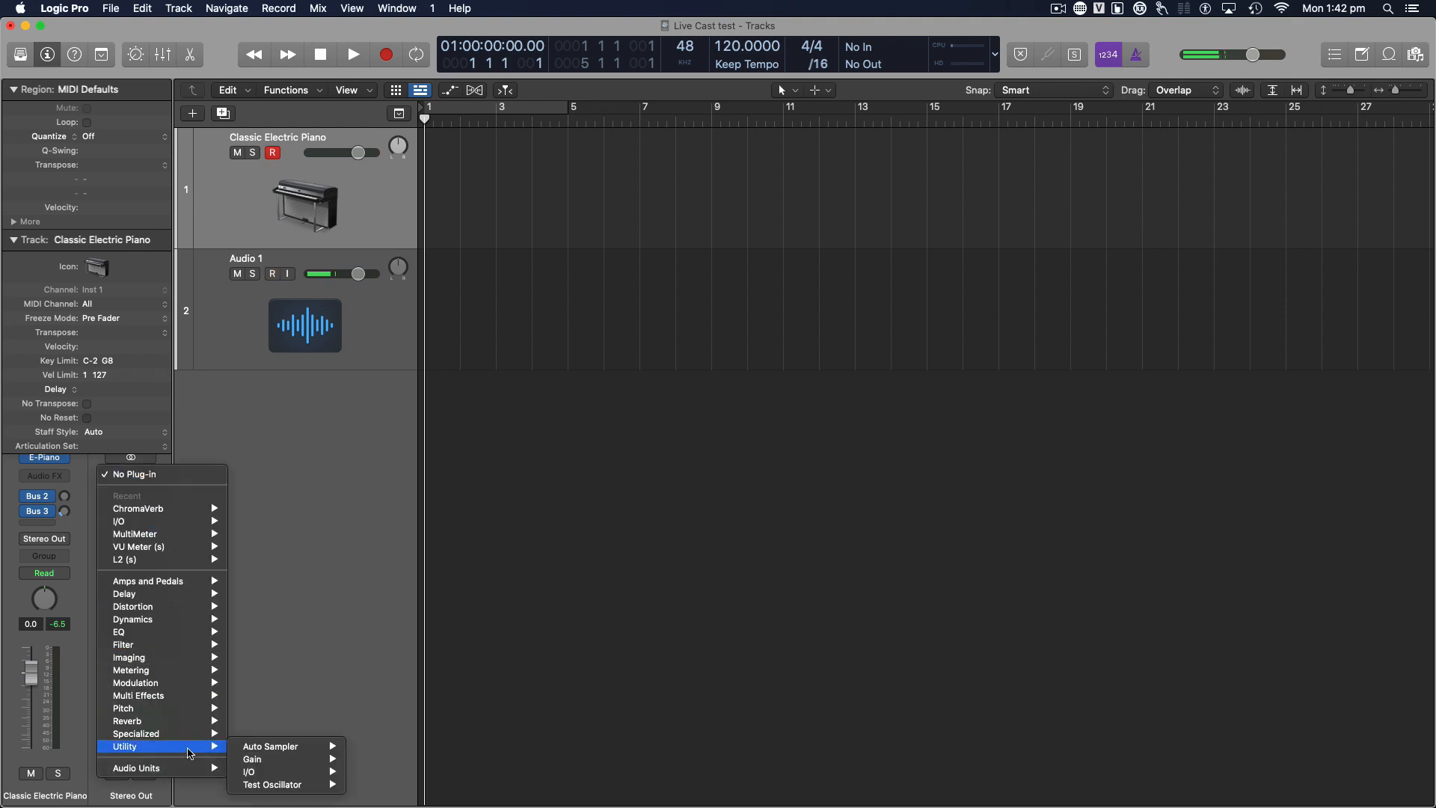
{"action": "mouse_move", "coordinate": [249, 771]}
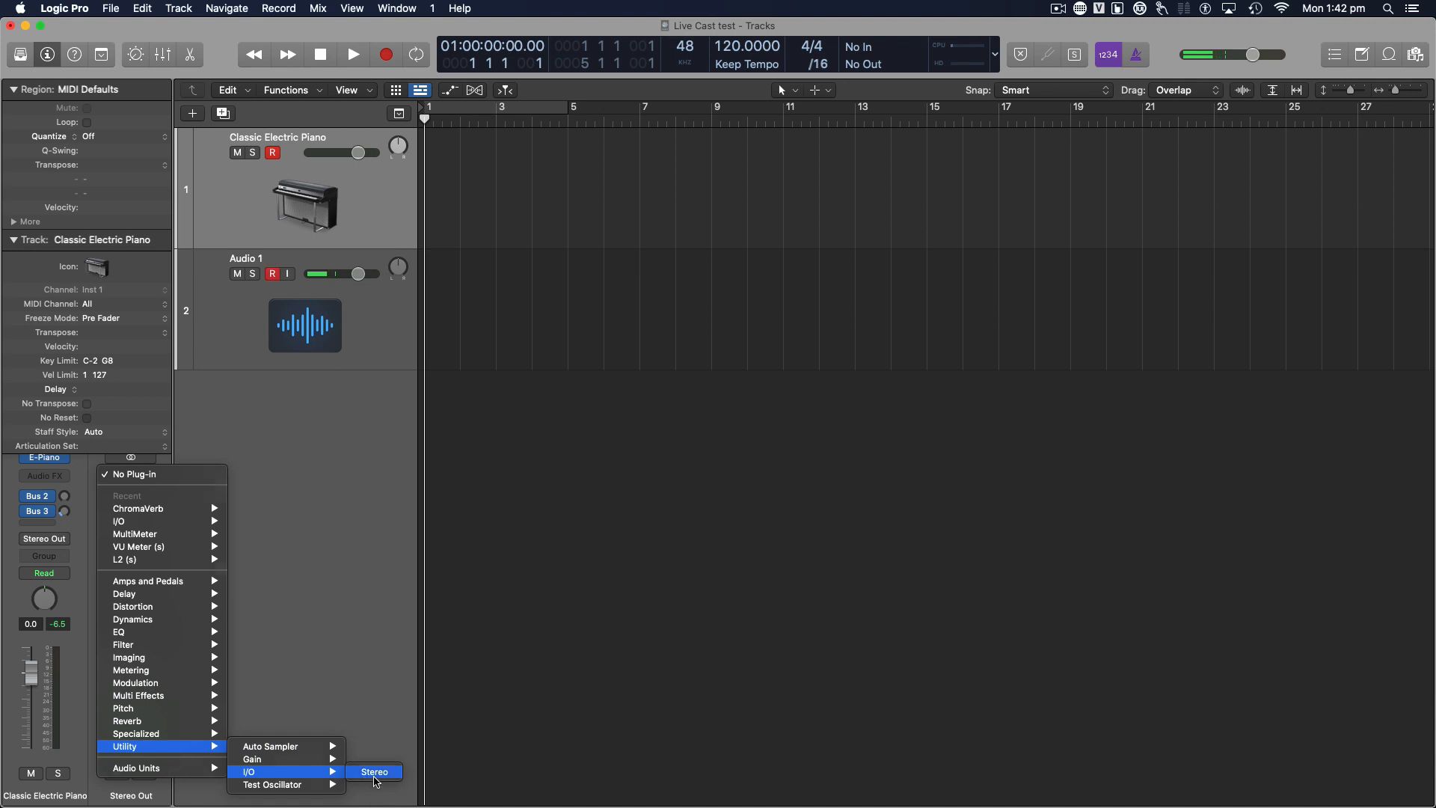
- Insert a stereo I/O utility plug-in on Stereo Out routing output to channels 3-4
{"action": "left_click", "coordinate": [374, 772]}
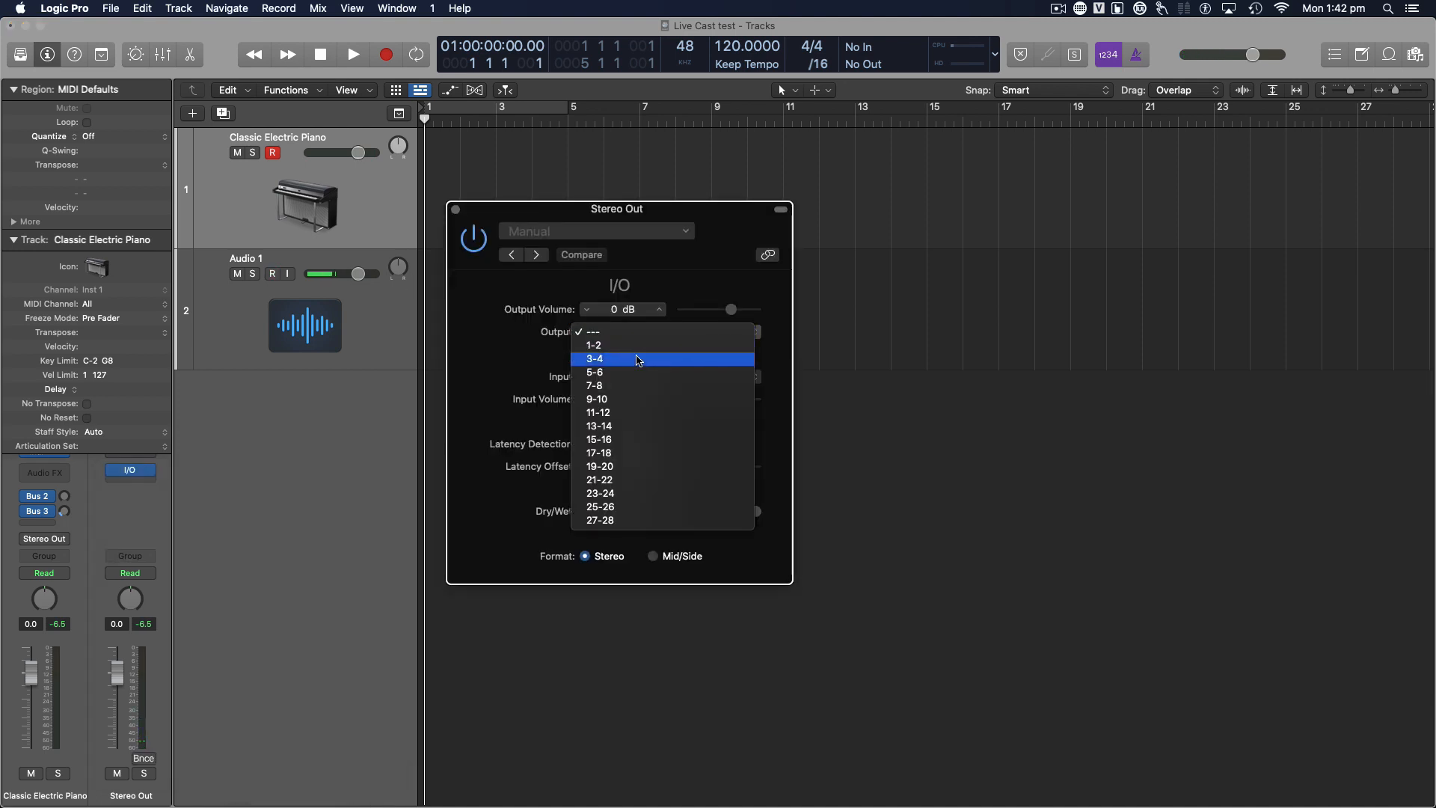
{"action": "left_click", "coordinate": [594, 357]}
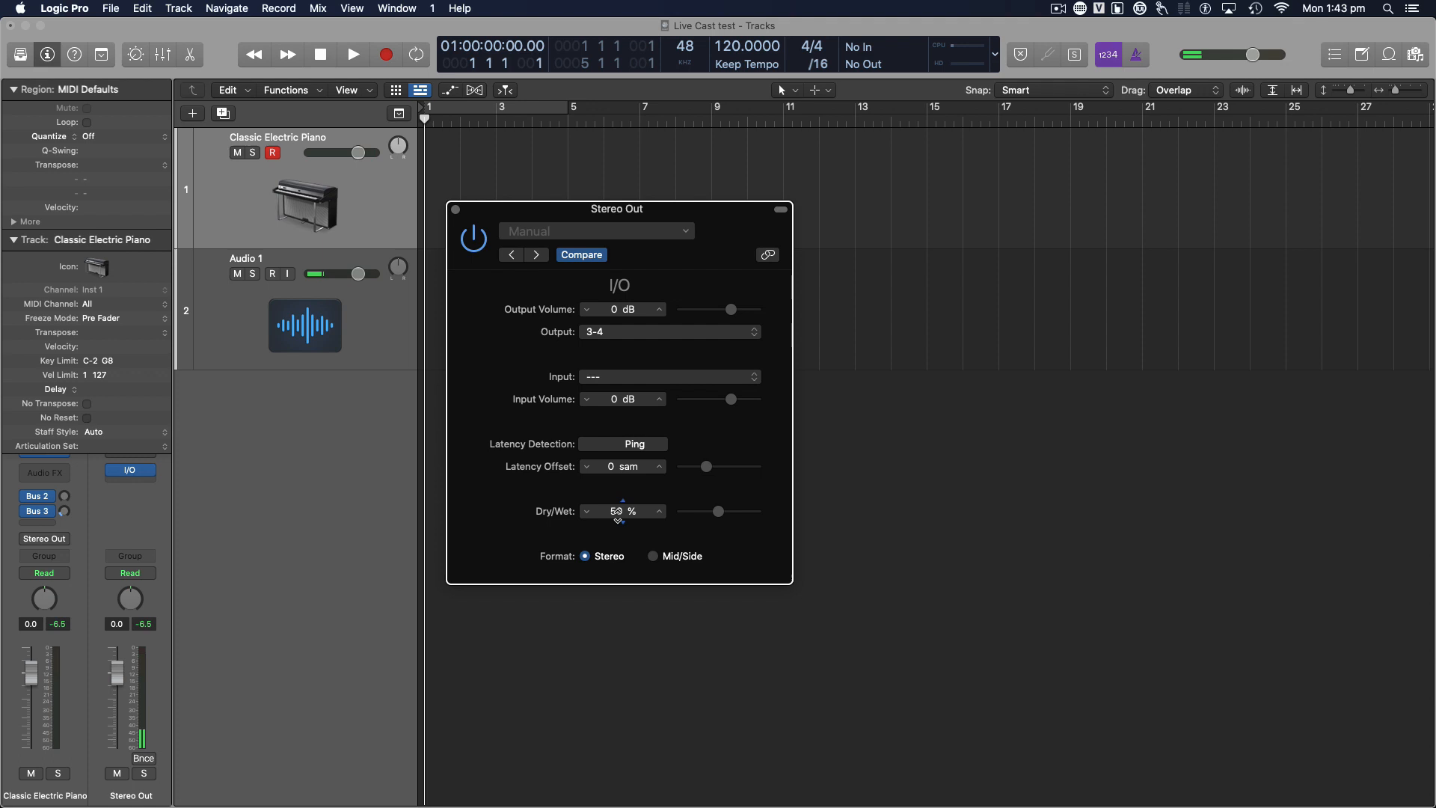
{"action": "left_click", "coordinate": [266, 272]}
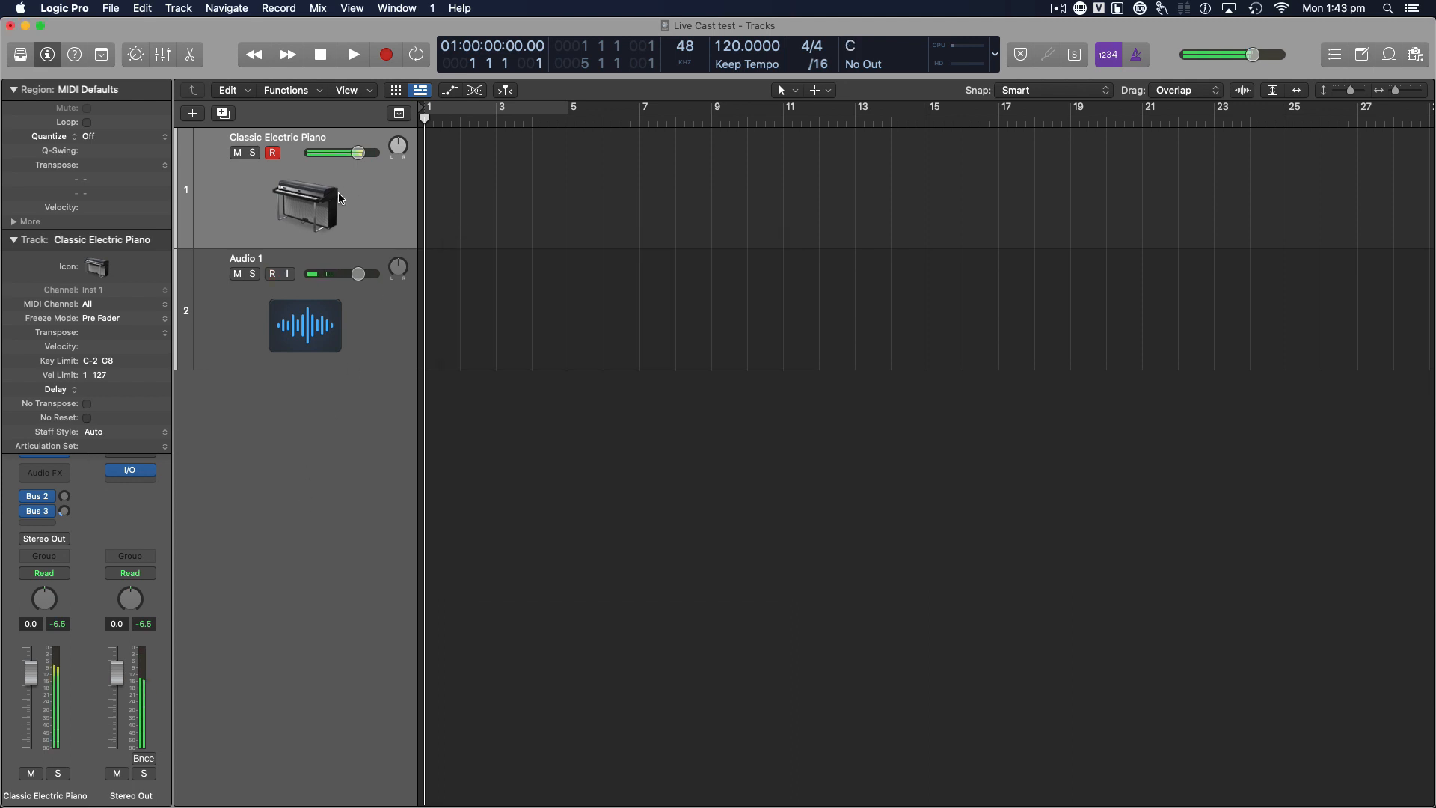
{"action": "left_click", "coordinate": [270, 273]}
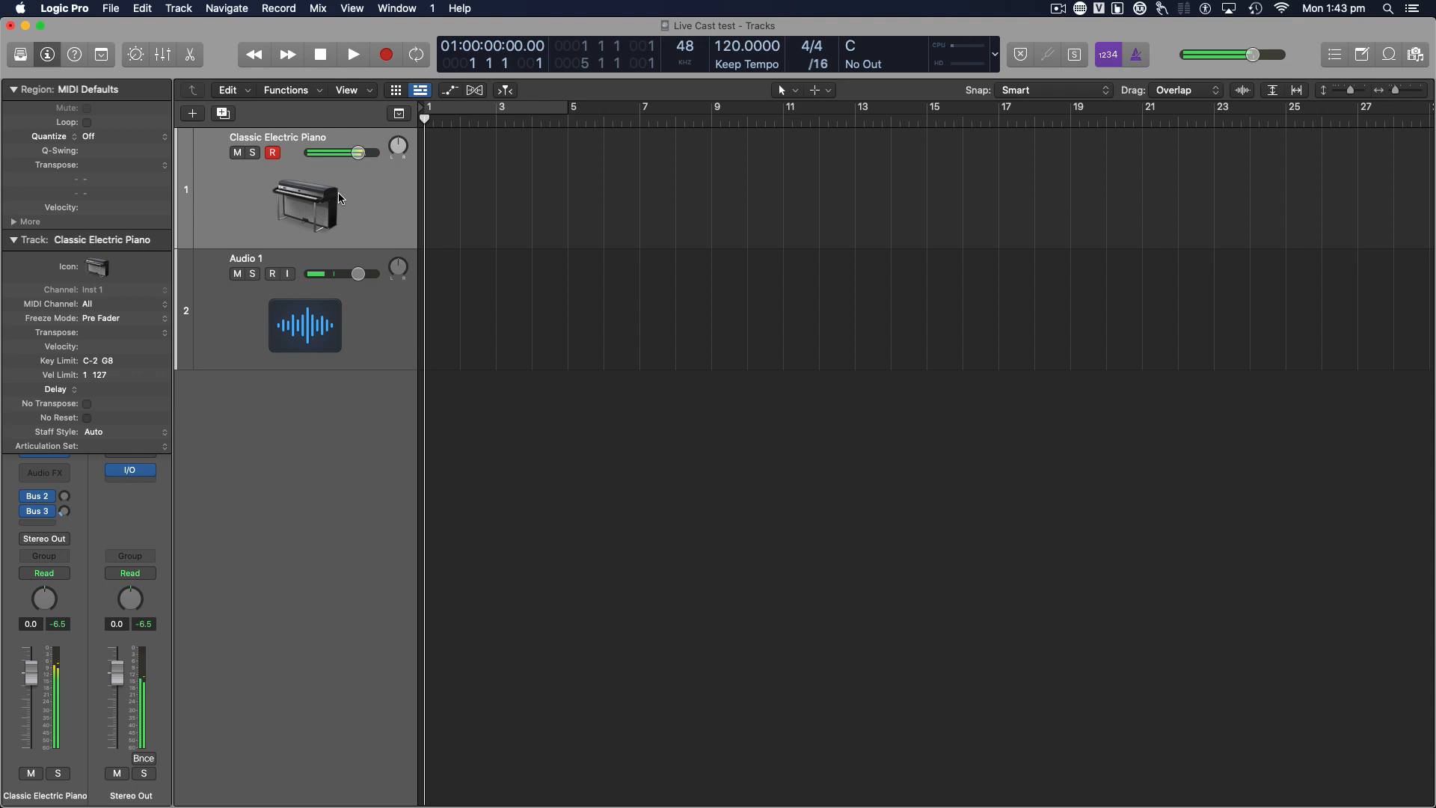
{"action": "left_click", "coordinate": [276, 311]}
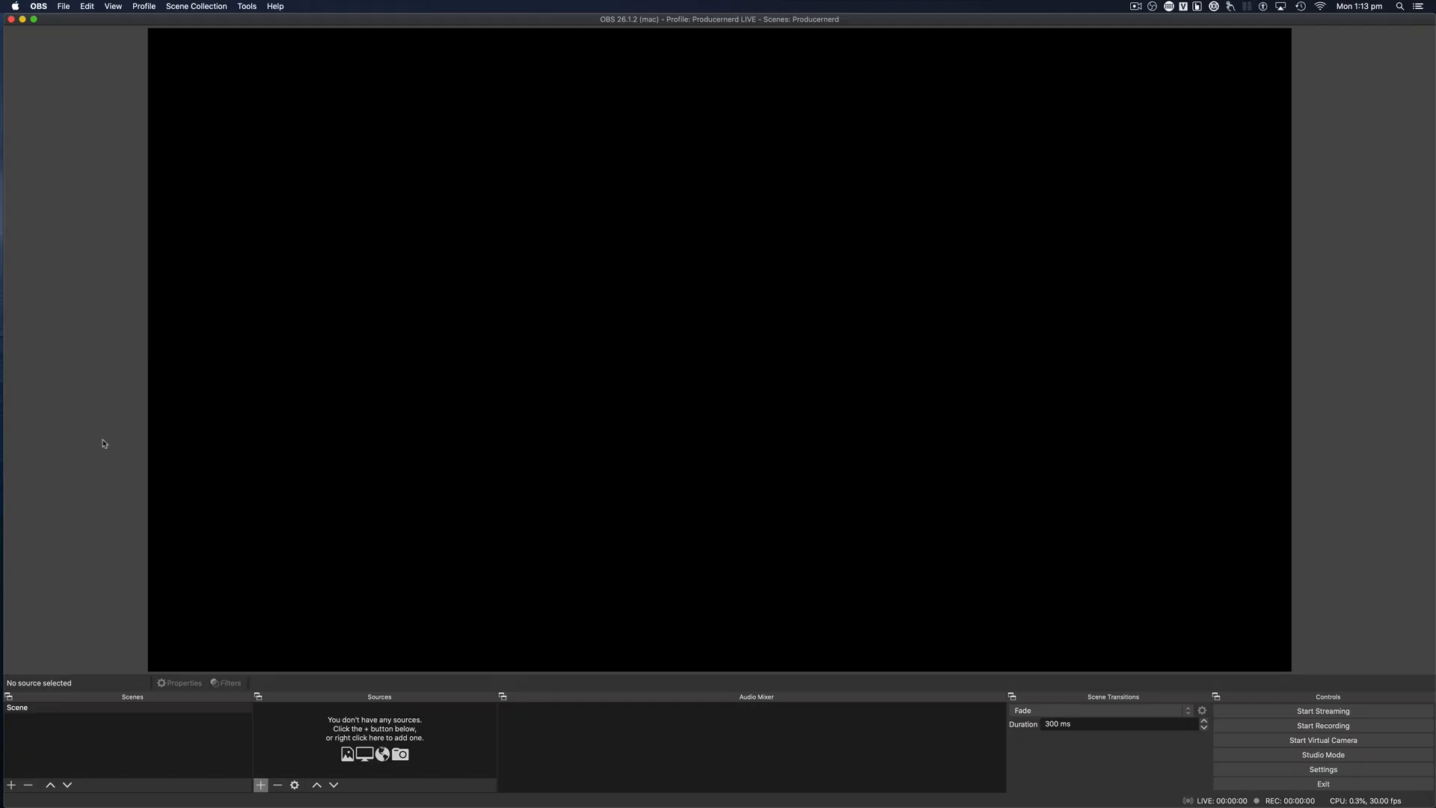
{"action": "mouse_move", "coordinate": [63, 727]}
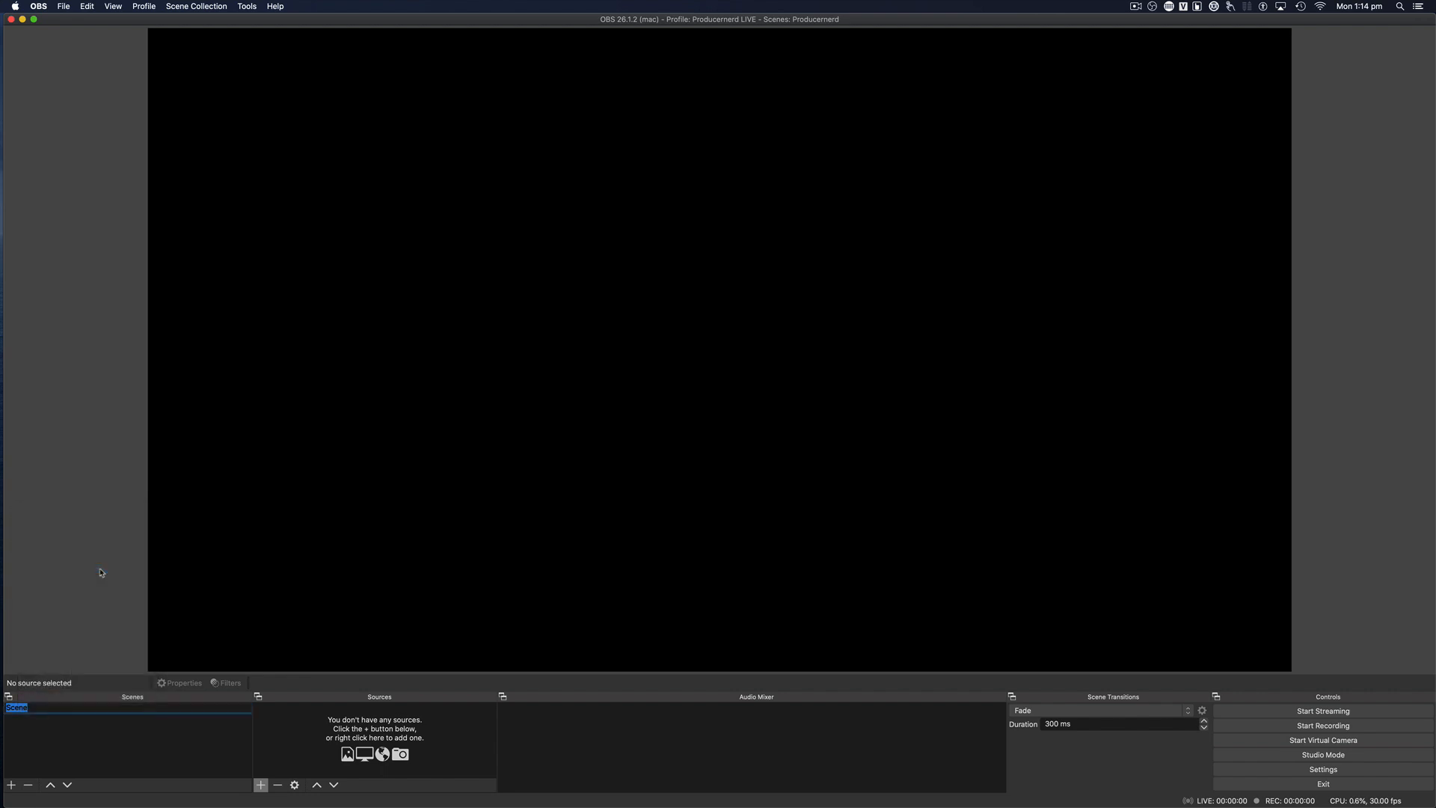
- Rename the OBS scene to 'Live with Logic' and start adding a new source
{"action": "type", "text": "Live with Logic"}
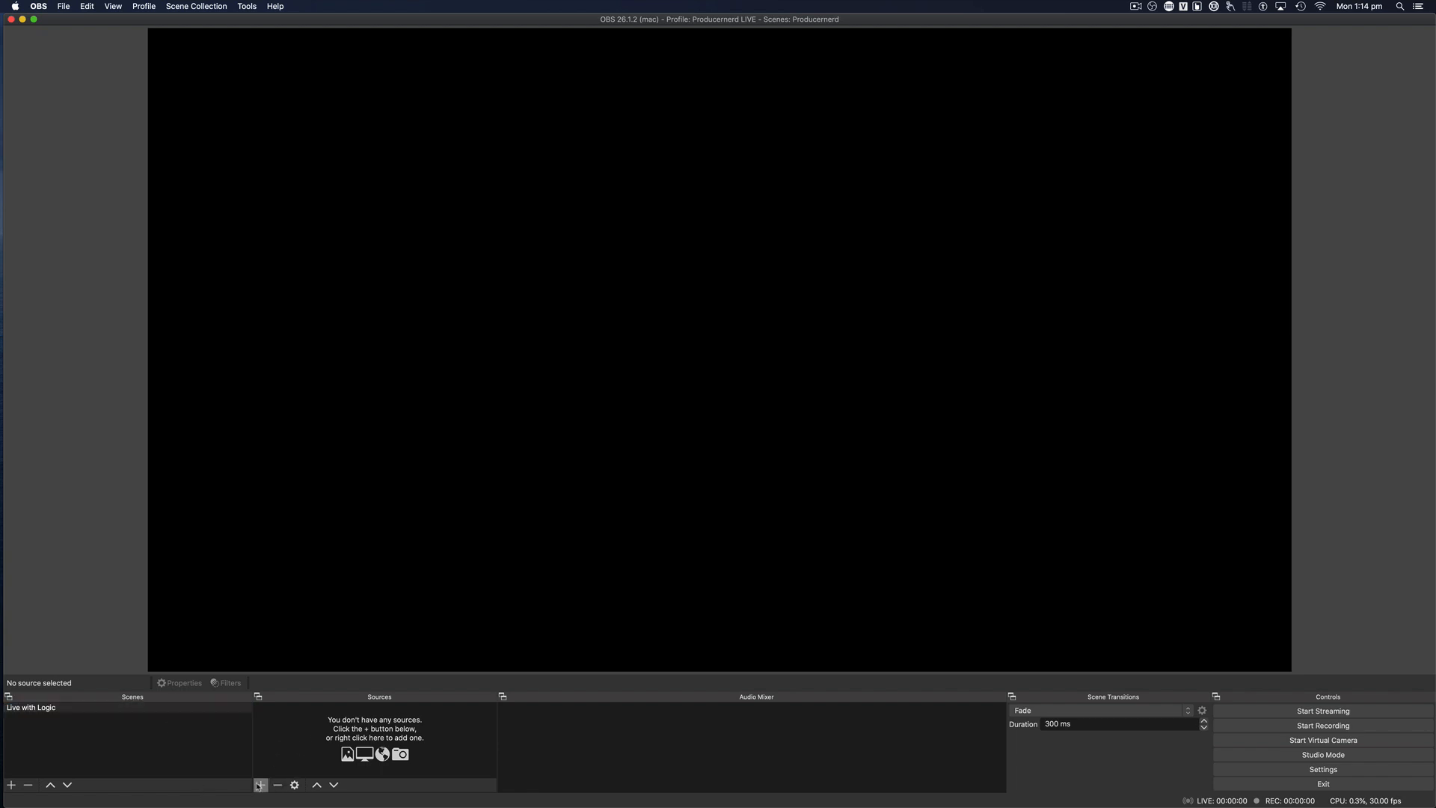
{"action": "left_click", "coordinate": [261, 785]}
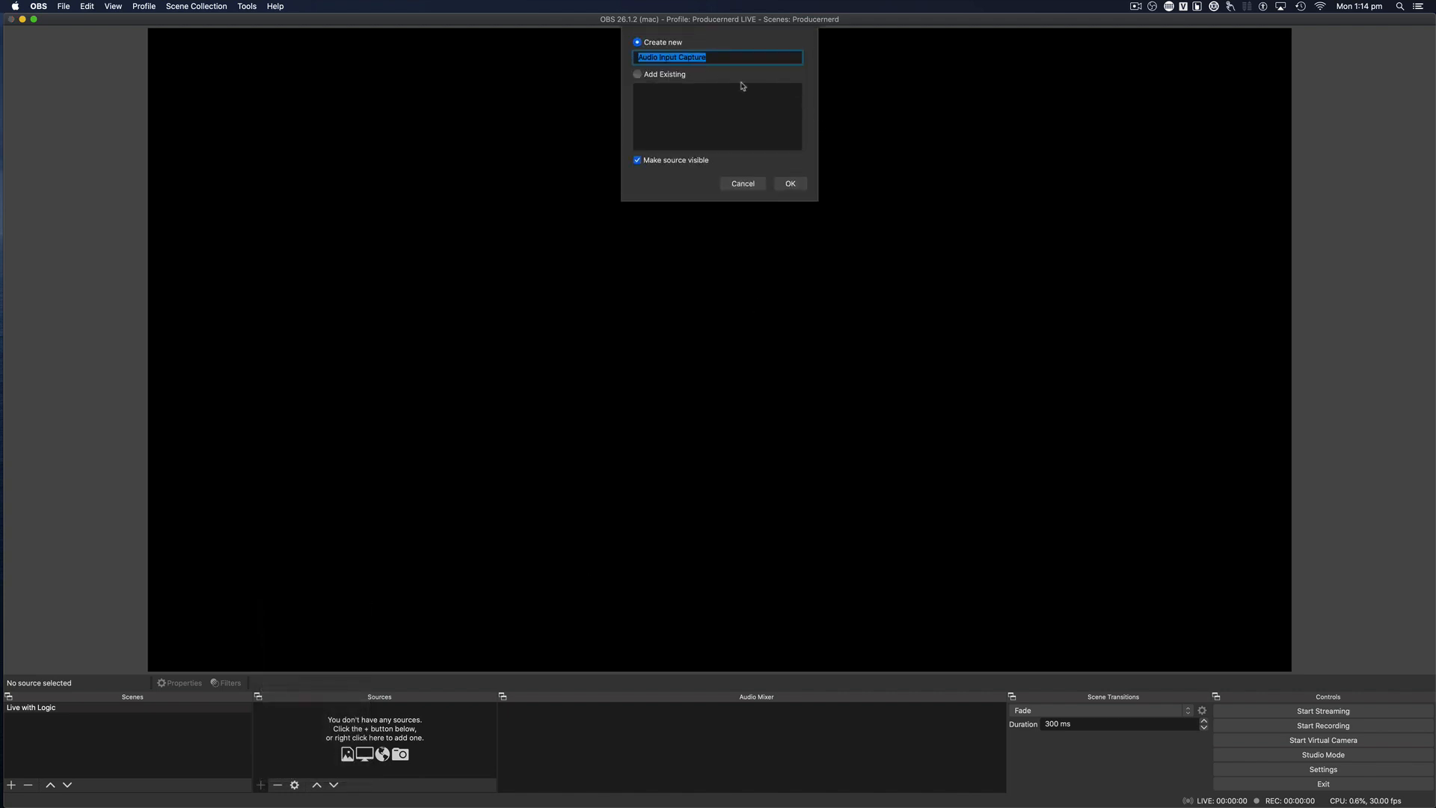
- Add an Audio Input Capture source named 'Logic' using the BlackHole 2ch device
{"action": "left_click", "coordinate": [789, 182]}
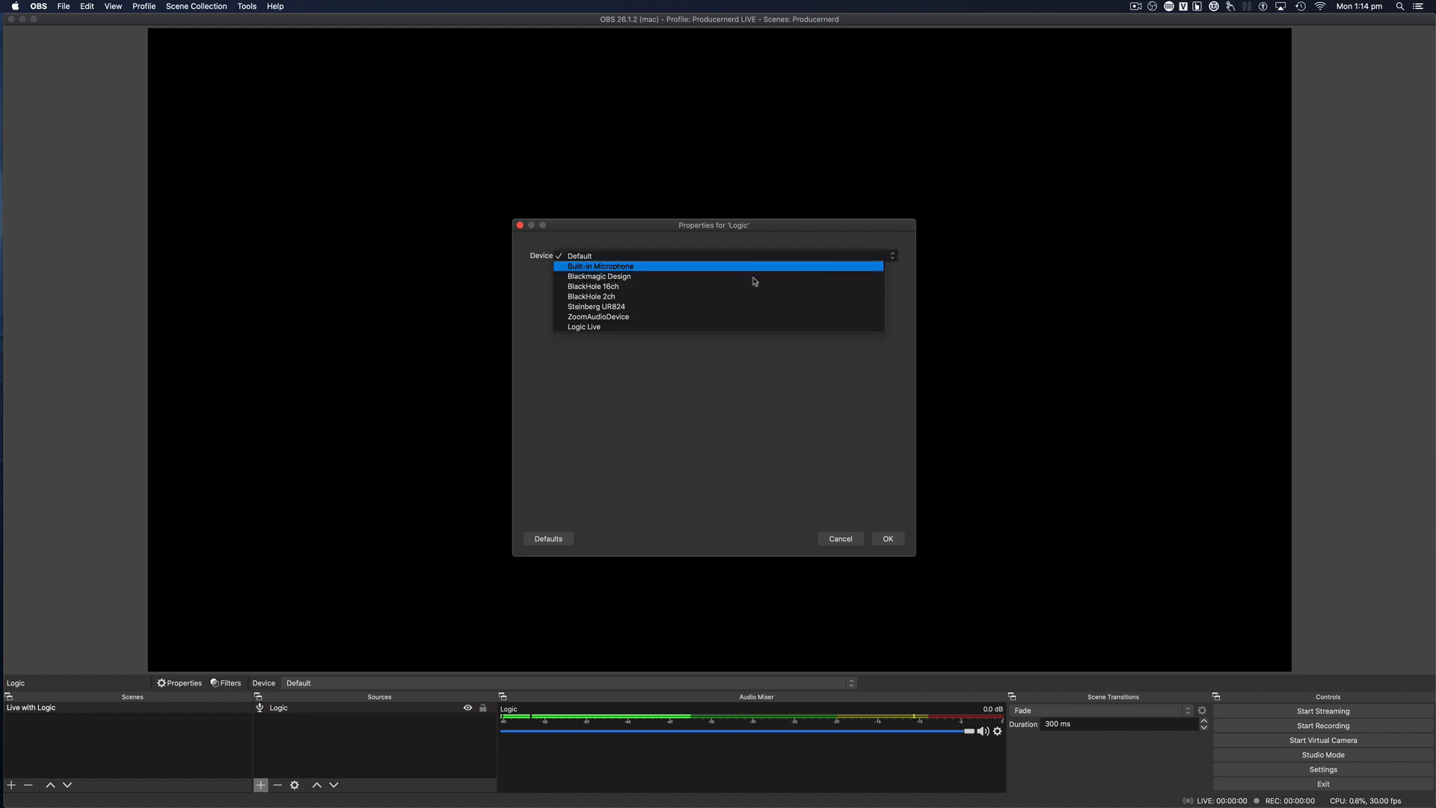
{"action": "left_click", "coordinate": [591, 296]}
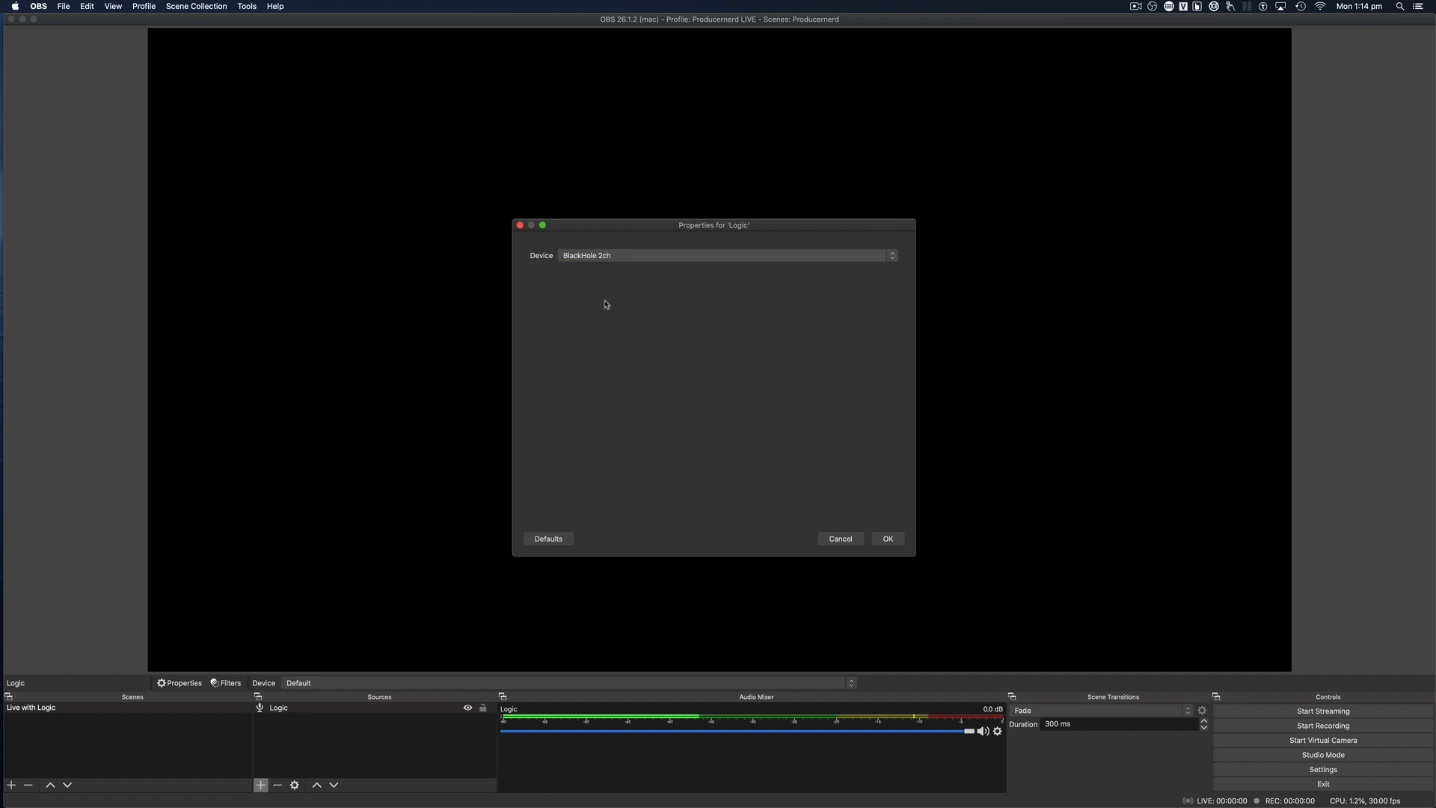
{"action": "left_click", "coordinate": [886, 539]}
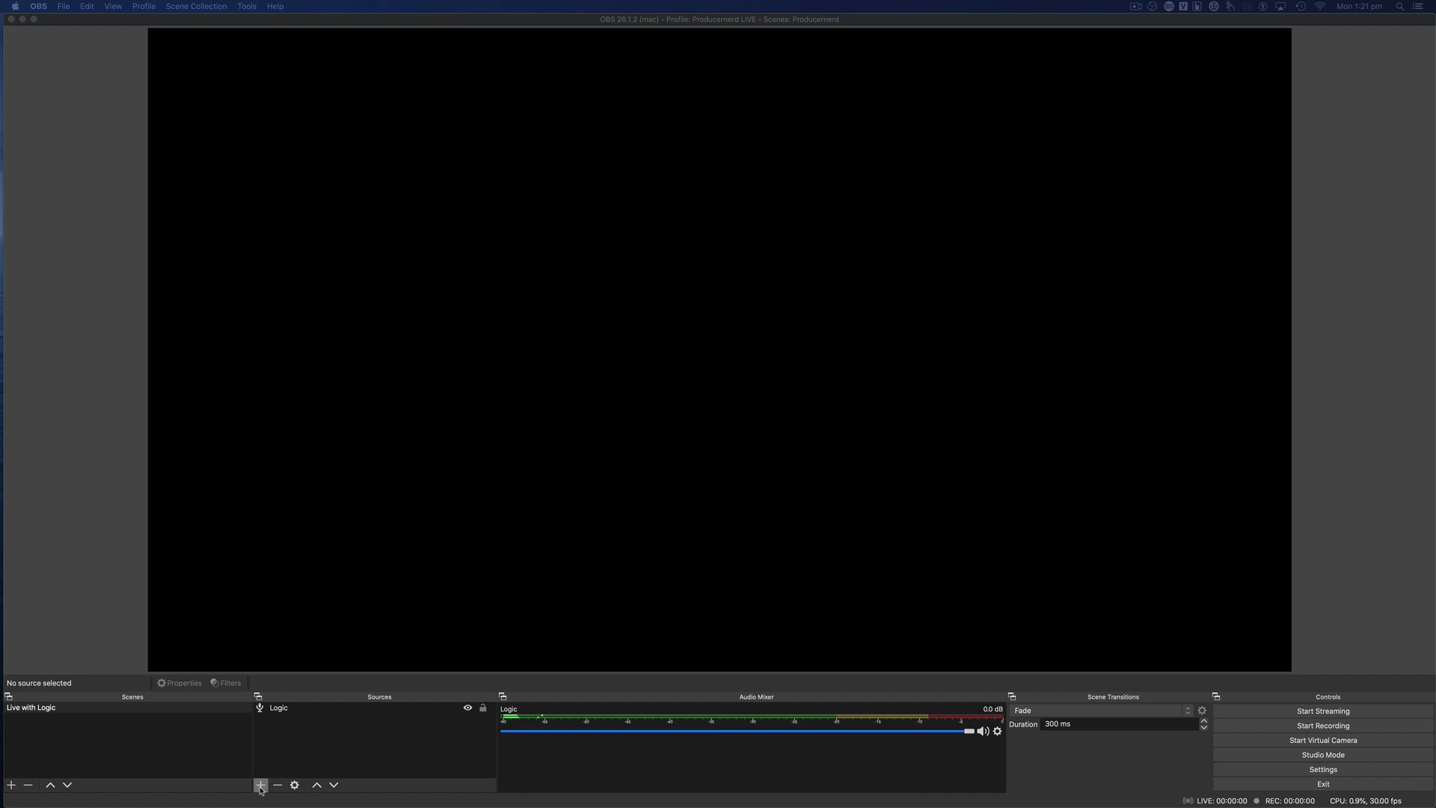
- Add a Display Capture source showing the Logic Pro screen to the scene
{"action": "left_click", "coordinate": [259, 786]}
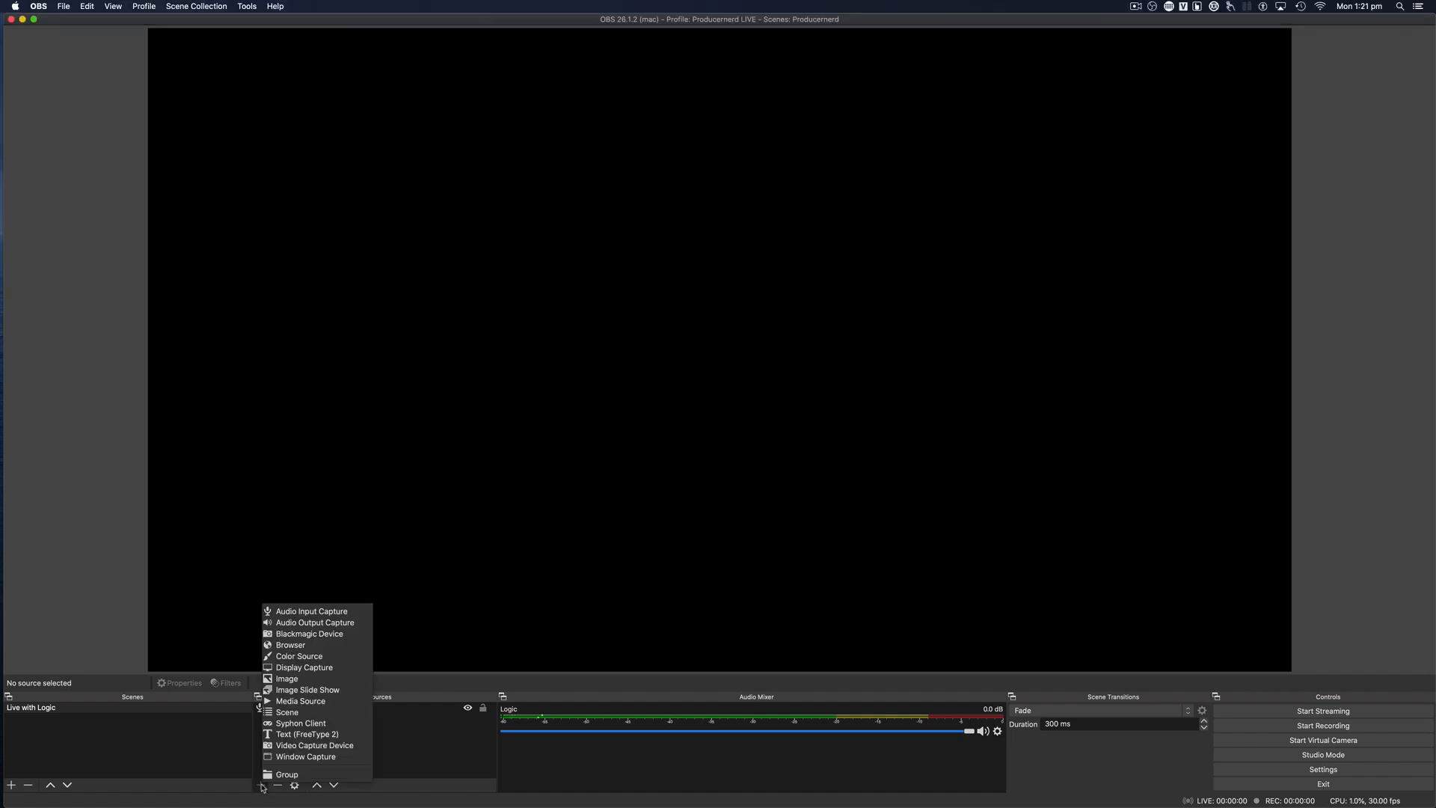
{"action": "mouse_move", "coordinate": [314, 745]}
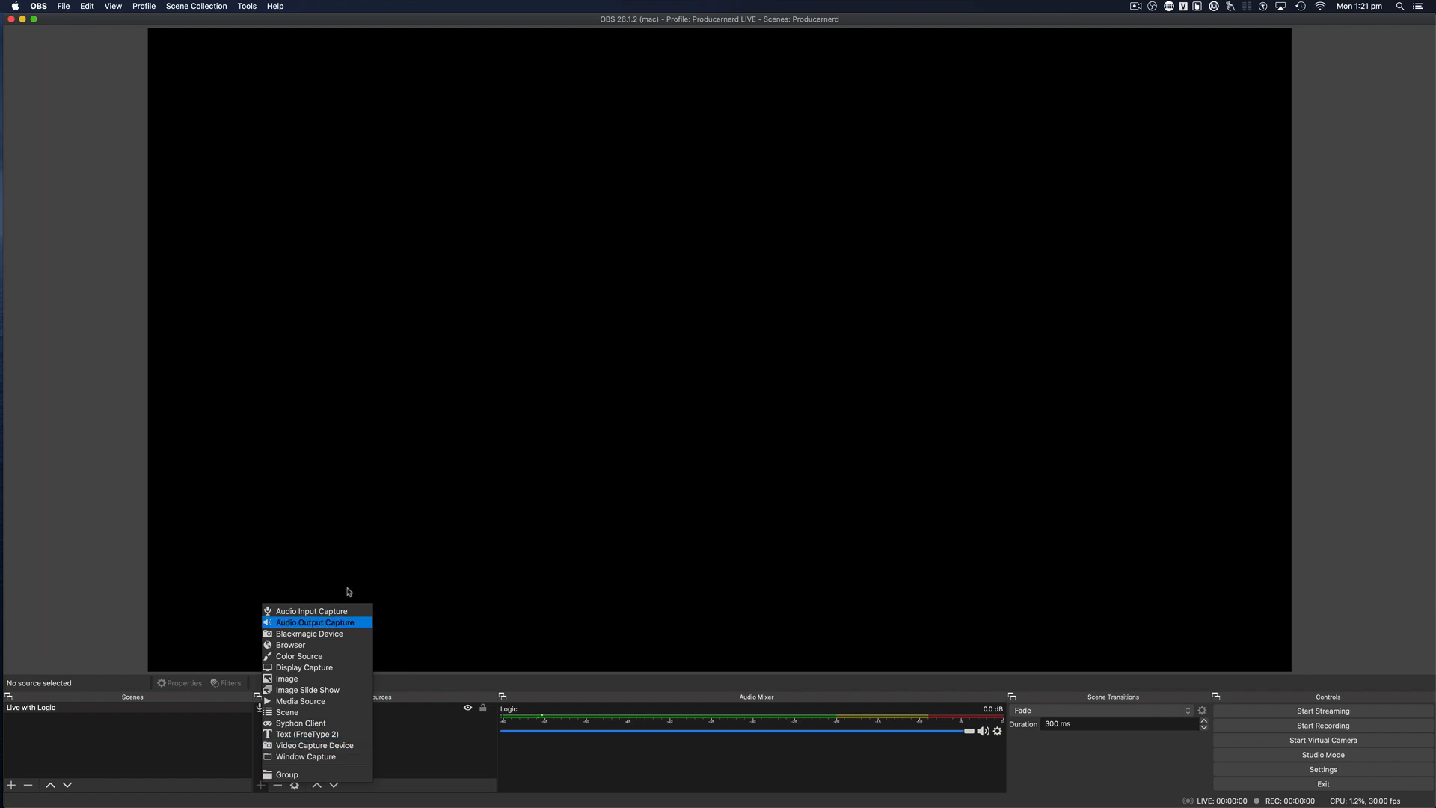
{"action": "left_click", "coordinate": [304, 668]}
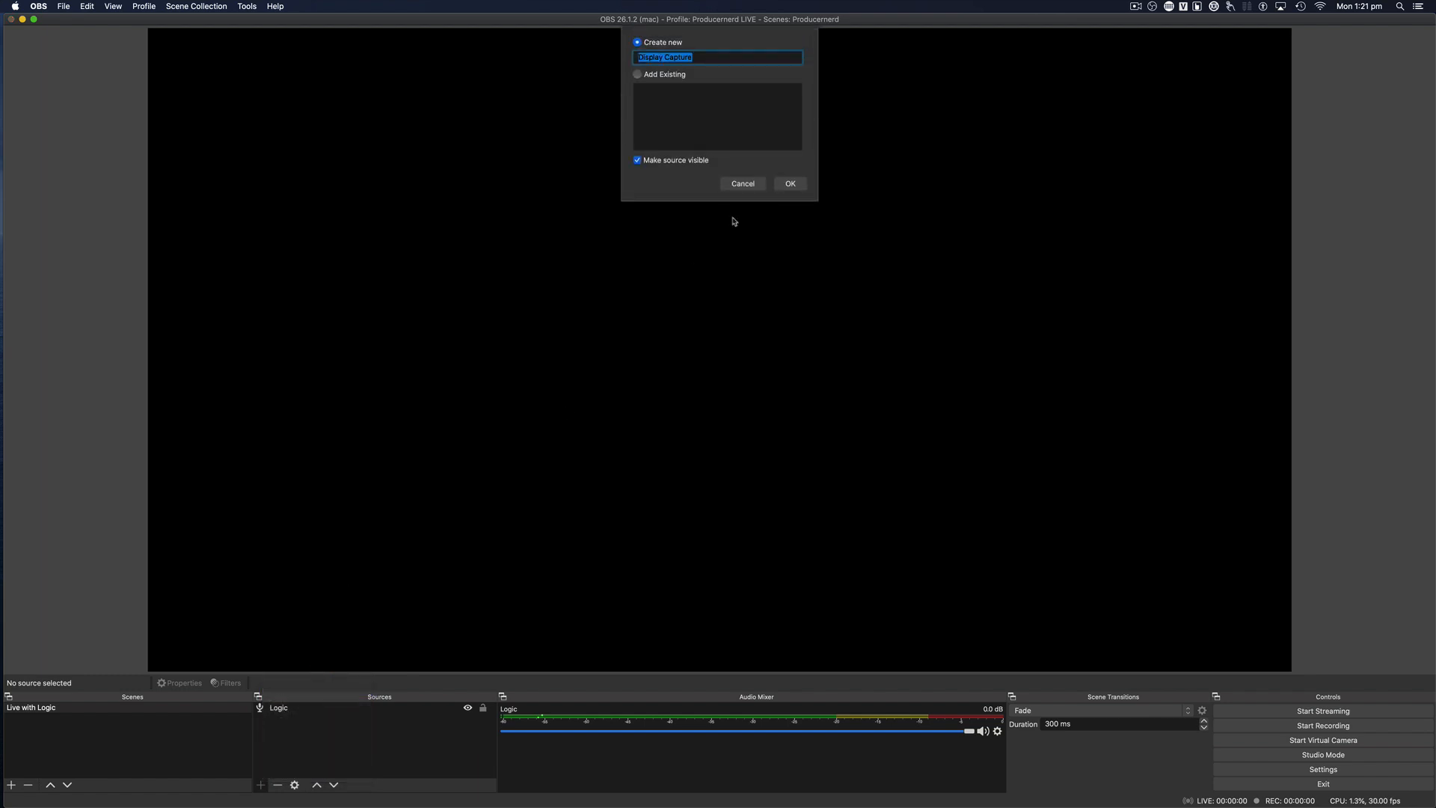
{"action": "left_click", "coordinate": [790, 183]}
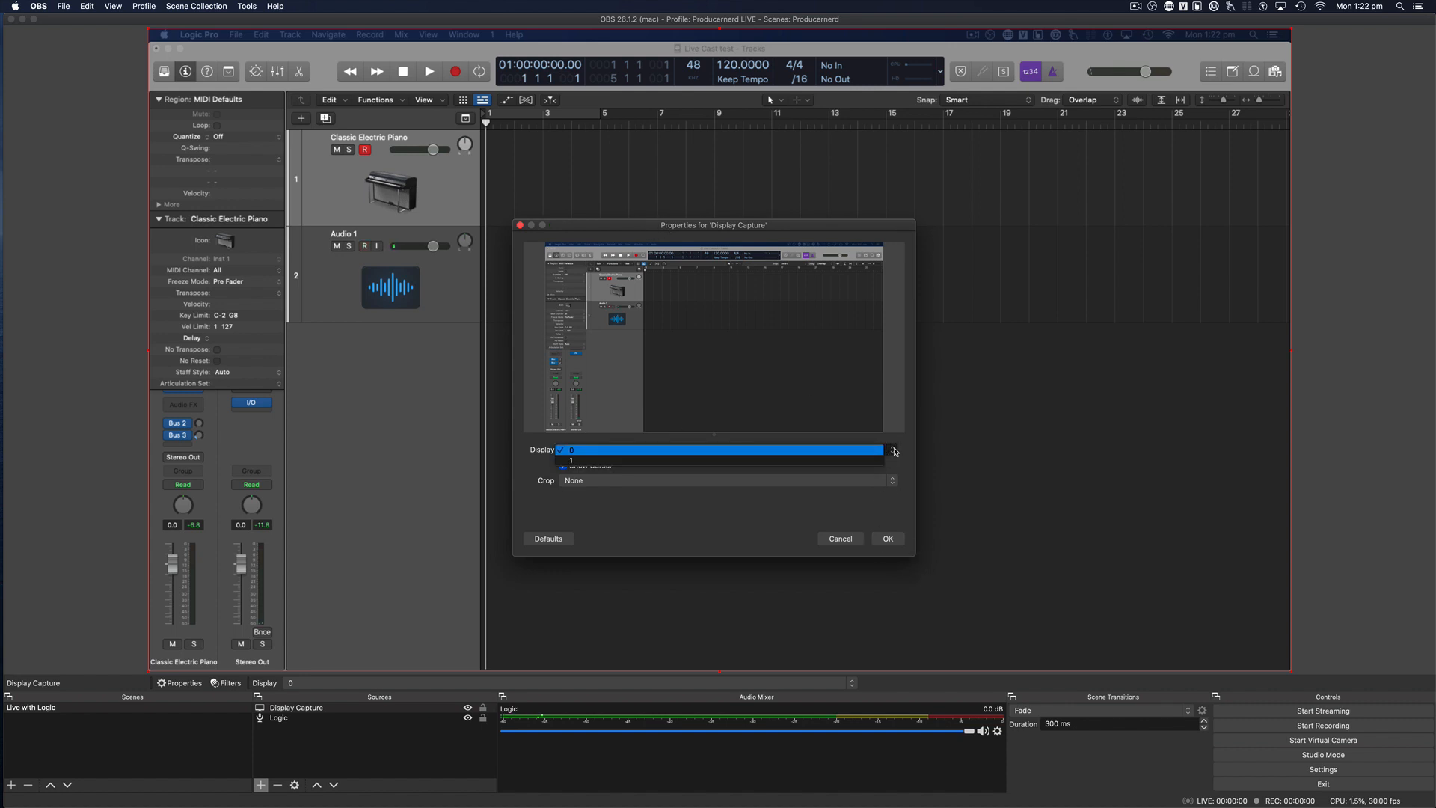
{"action": "left_click", "coordinate": [885, 538]}
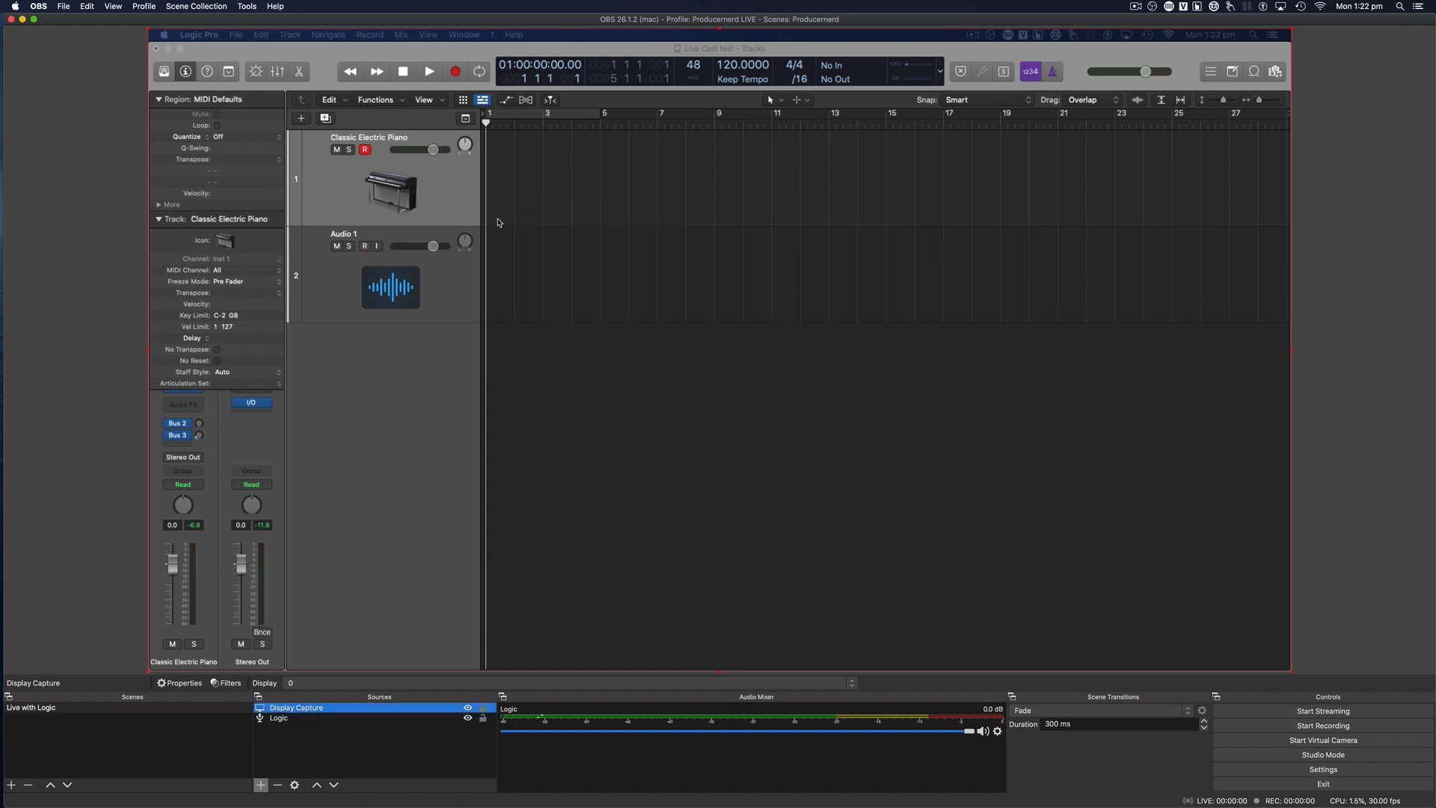
- Start recording the 'Live with Logic' scene from the OBS Controls dock
{"action": "left_click", "coordinate": [359, 247]}
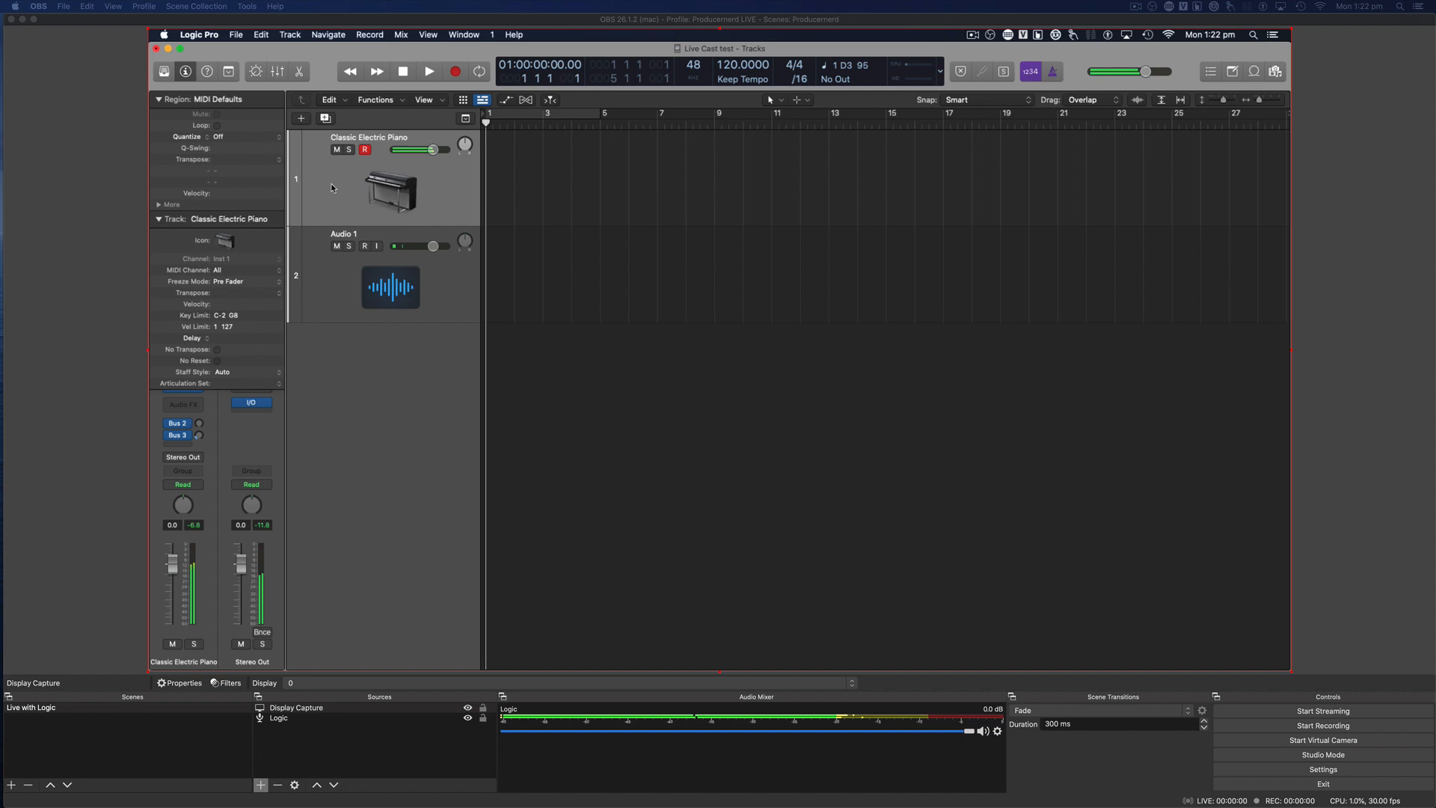
{"action": "left_click", "coordinate": [364, 245]}
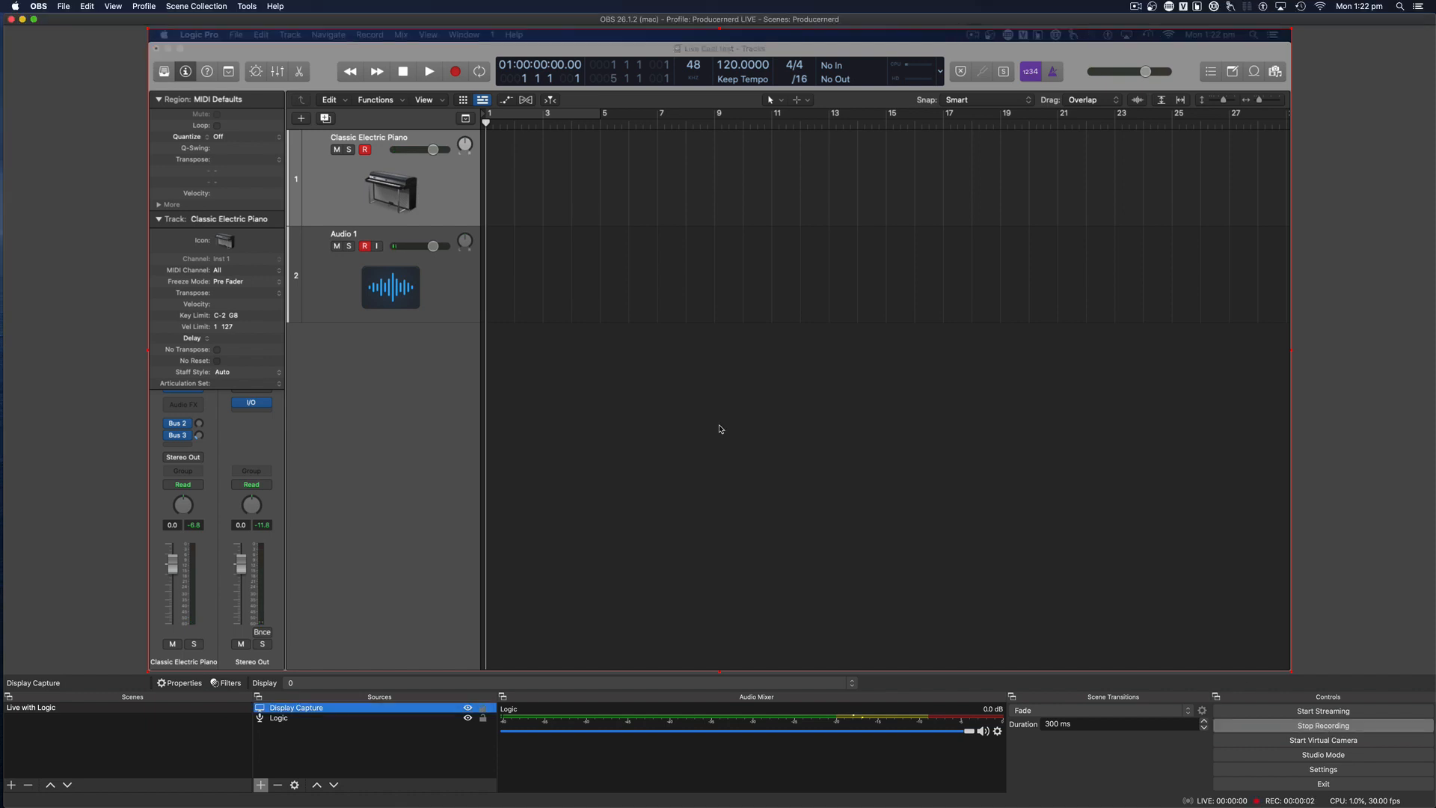
{"action": "mouse_move", "coordinate": [497, 196]}
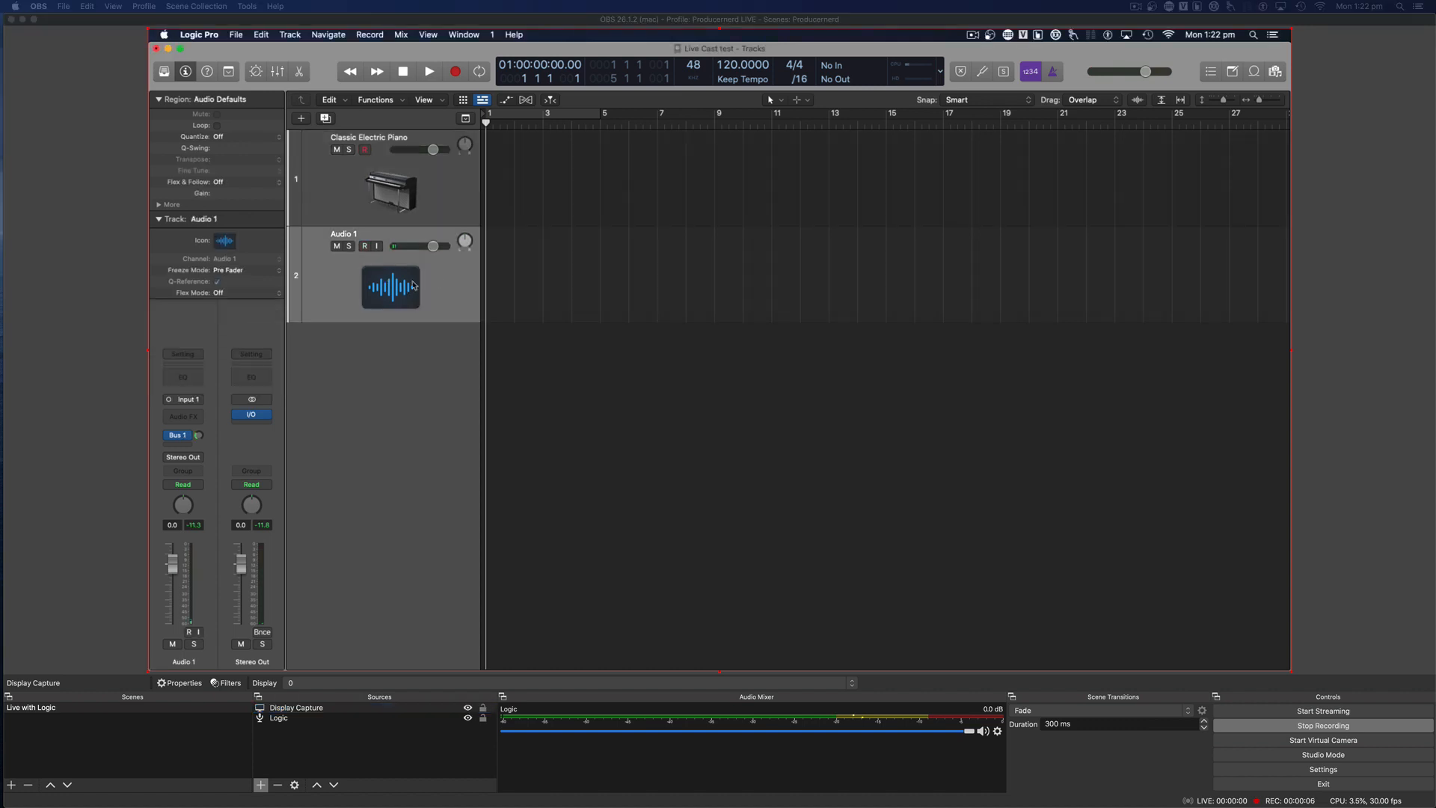
- Arm Audio 1 and the Classic Electric Piano track and play so OBS registers the piano audio
{"action": "left_click", "coordinate": [366, 245]}
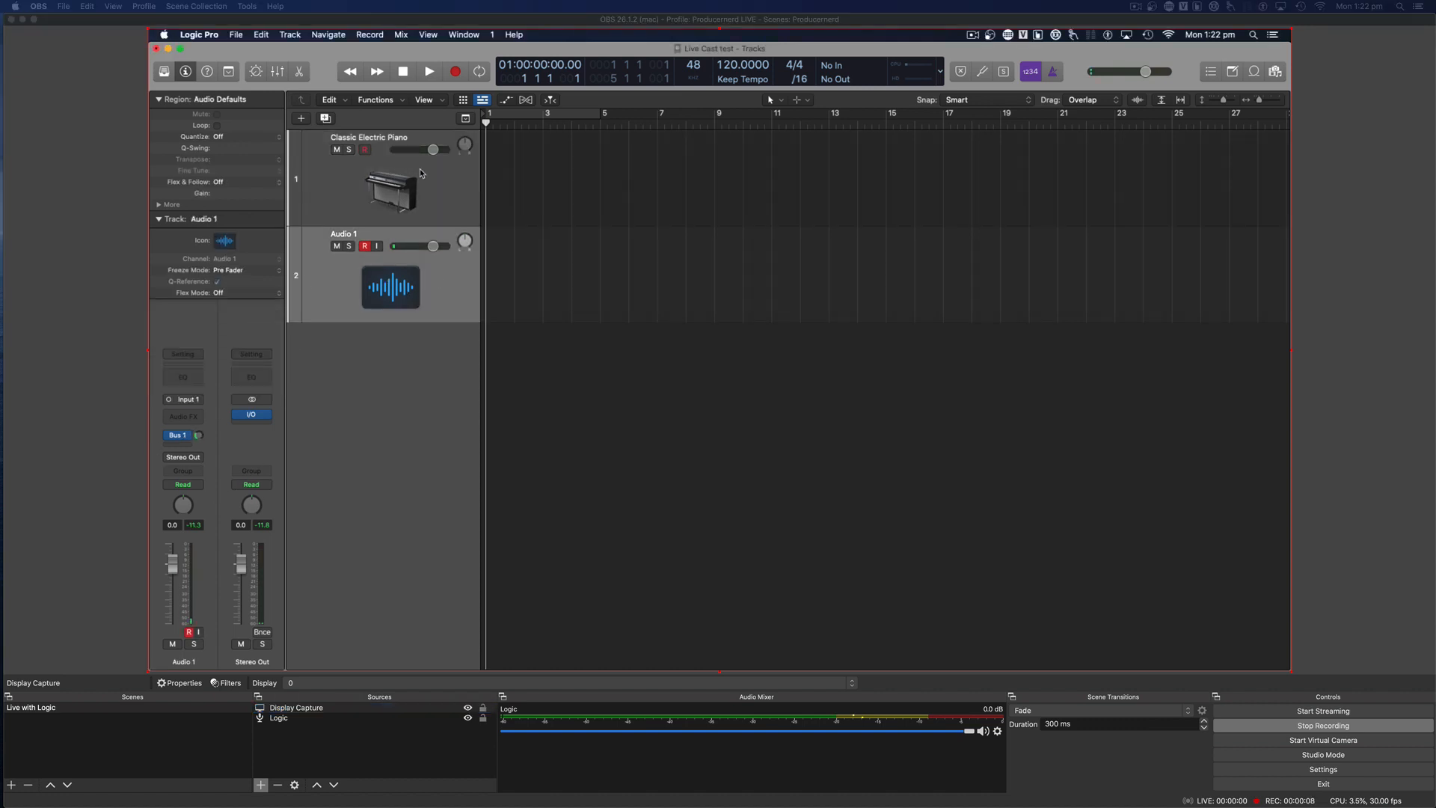
{"action": "left_click", "coordinate": [370, 178]}
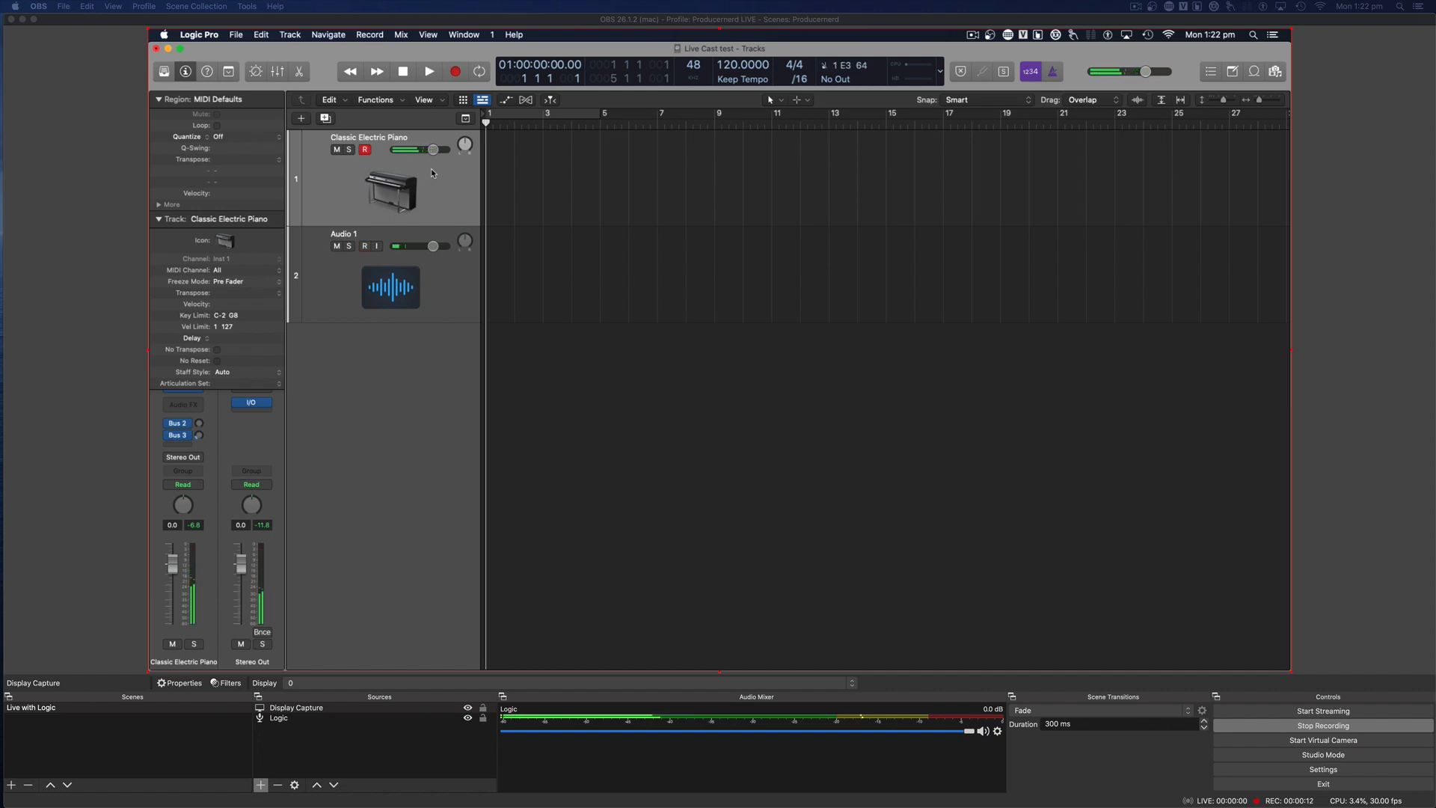
{"action": "left_click", "coordinate": [365, 246]}
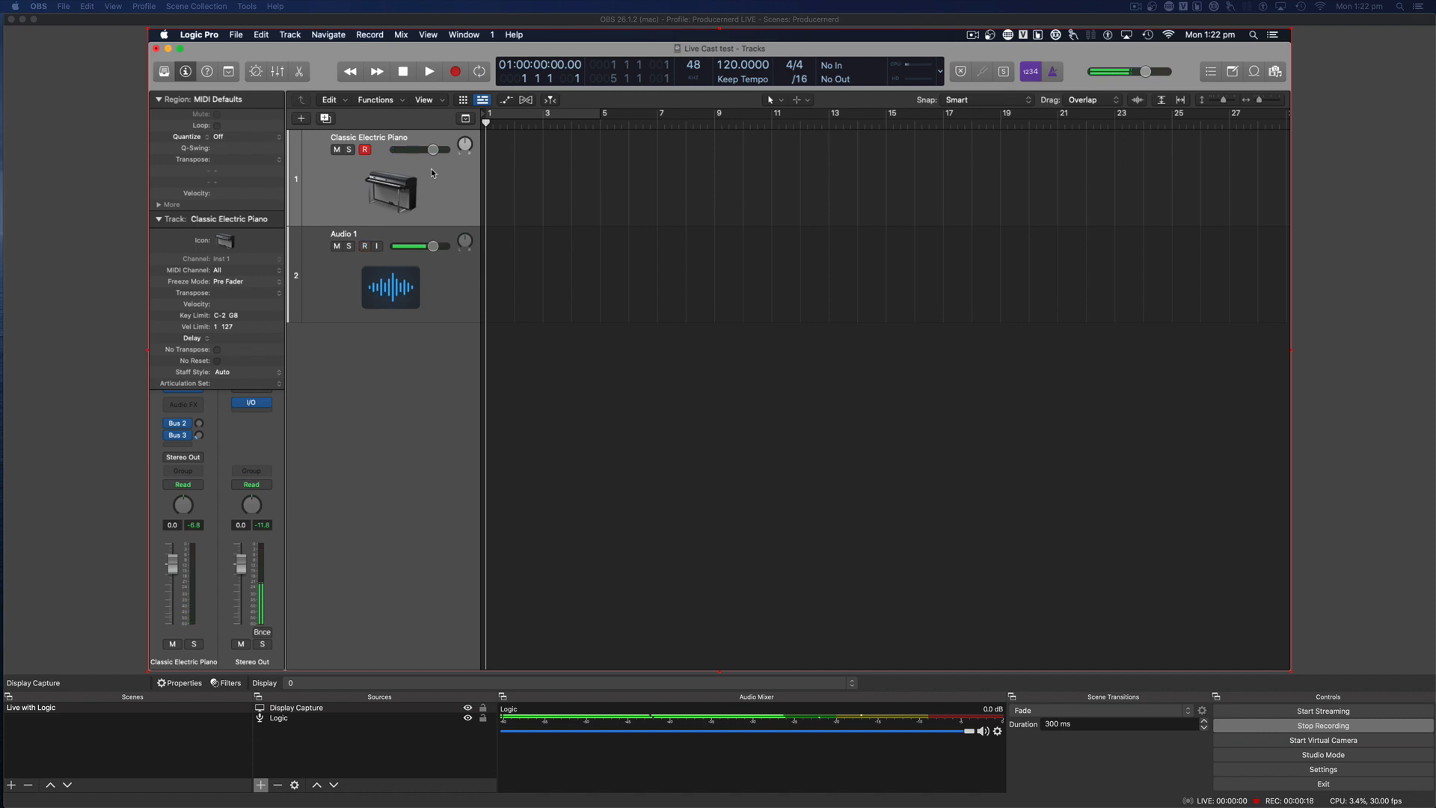
{"action": "left_click", "coordinate": [364, 245]}
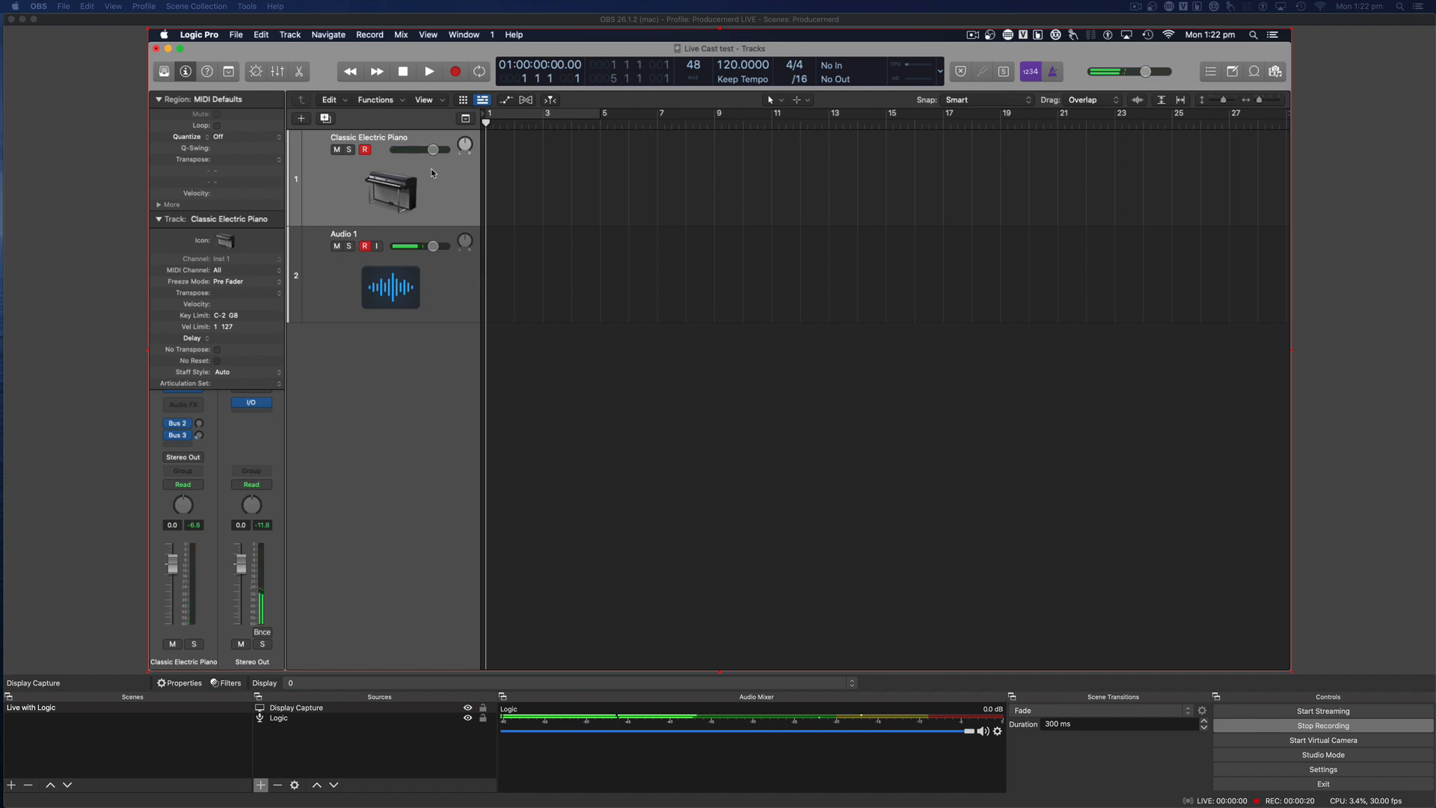